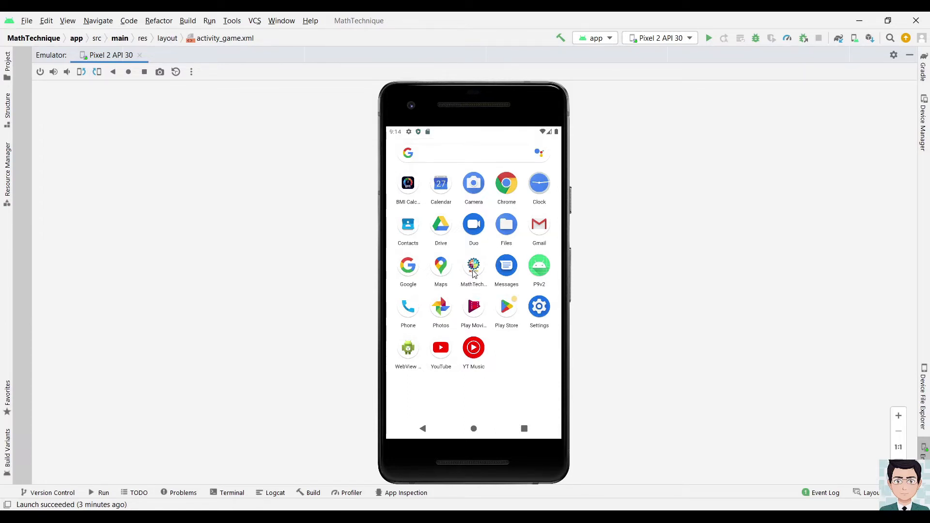
Launch the MathTechnique app from the emulator's app drawer
left_click(473, 265)
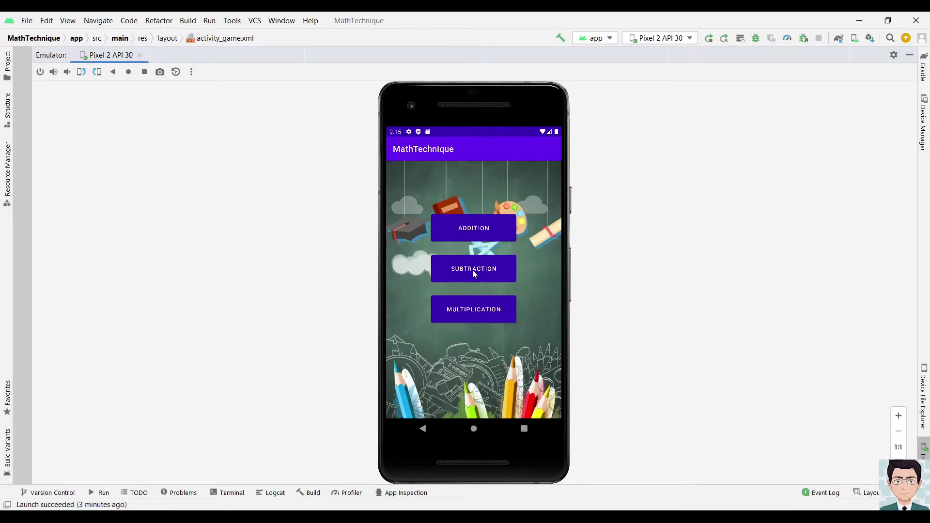
mouse_move(474, 227)
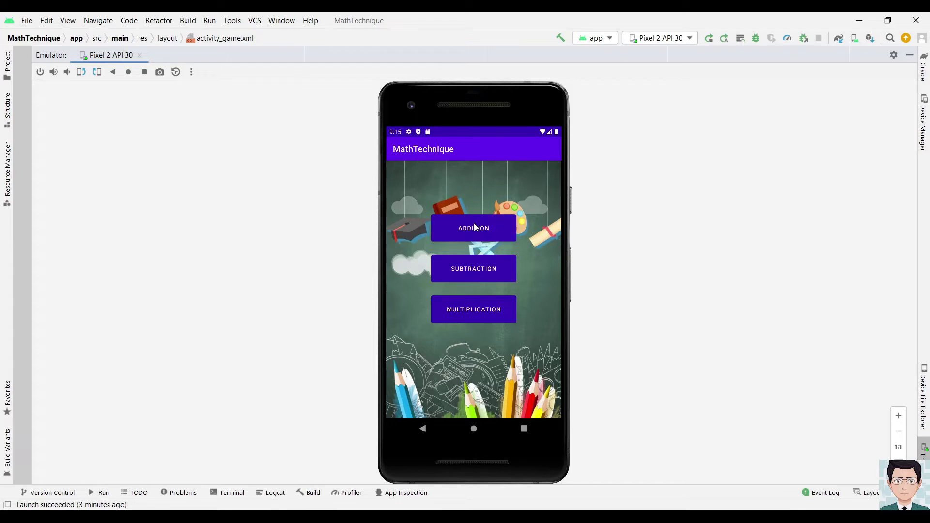
Start the addition quiz and let the first question, 75 + 94, time out
left_click(473, 227)
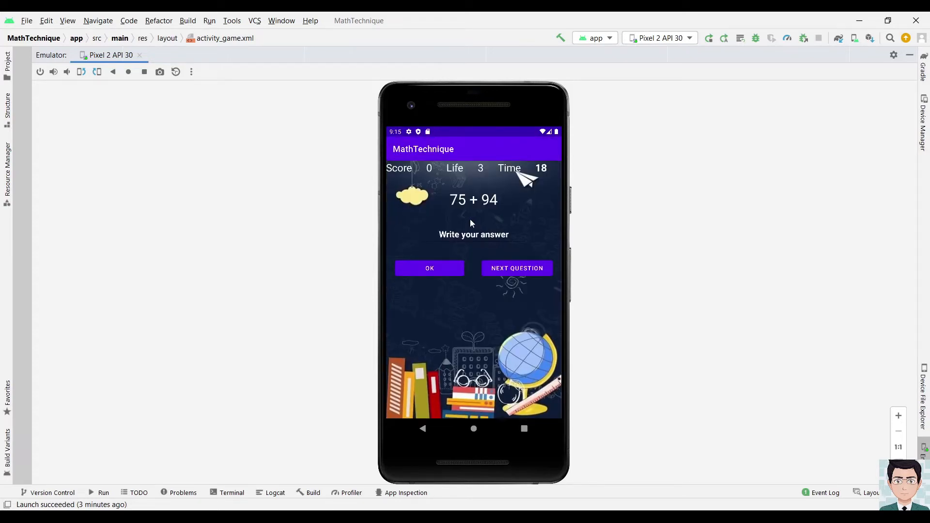
mouse_move(489, 153)
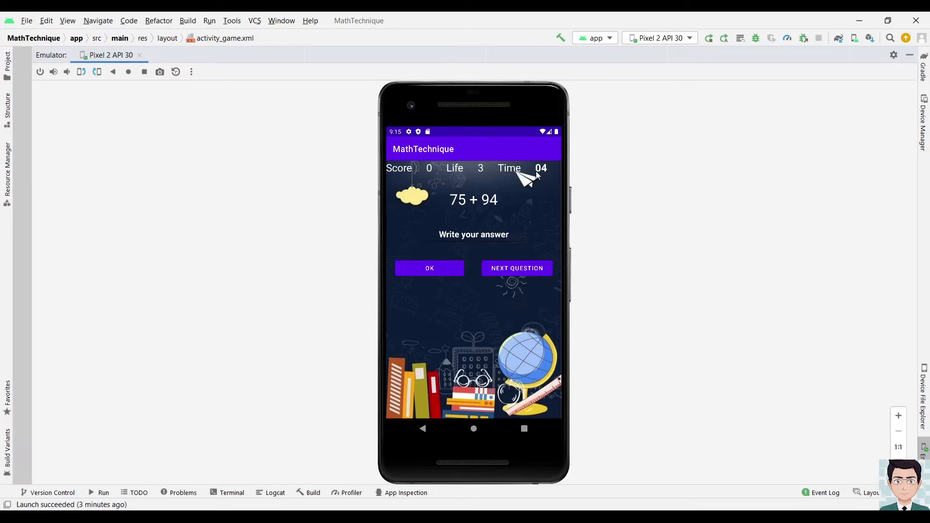
mouse_move(542, 193)
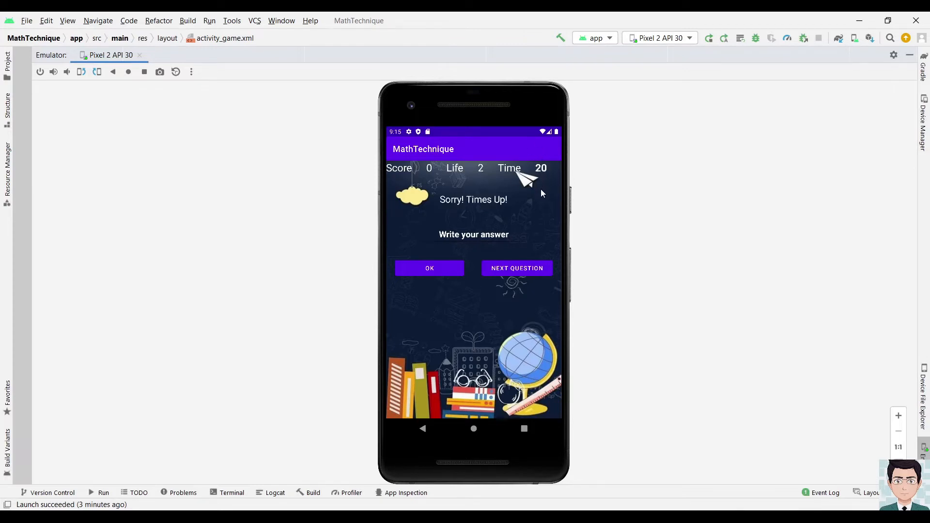
mouse_move(457, 202)
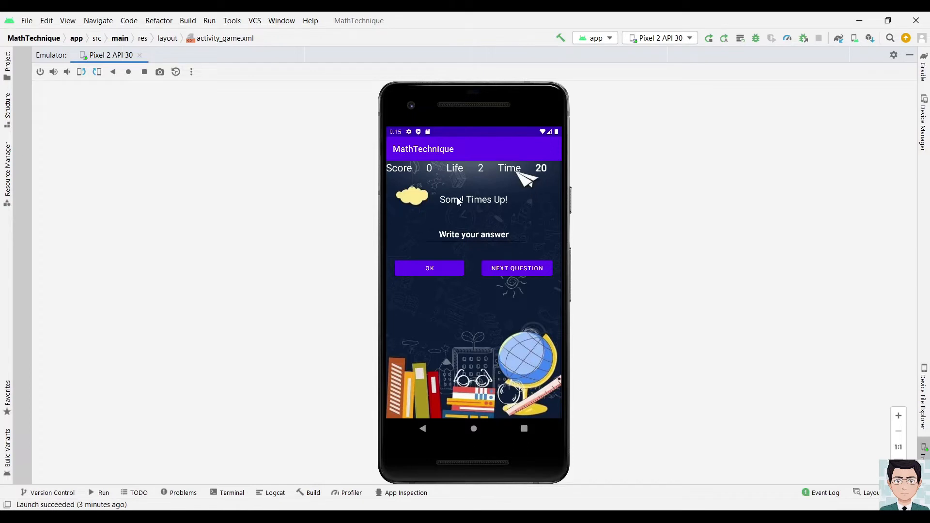
mouse_move(500, 216)
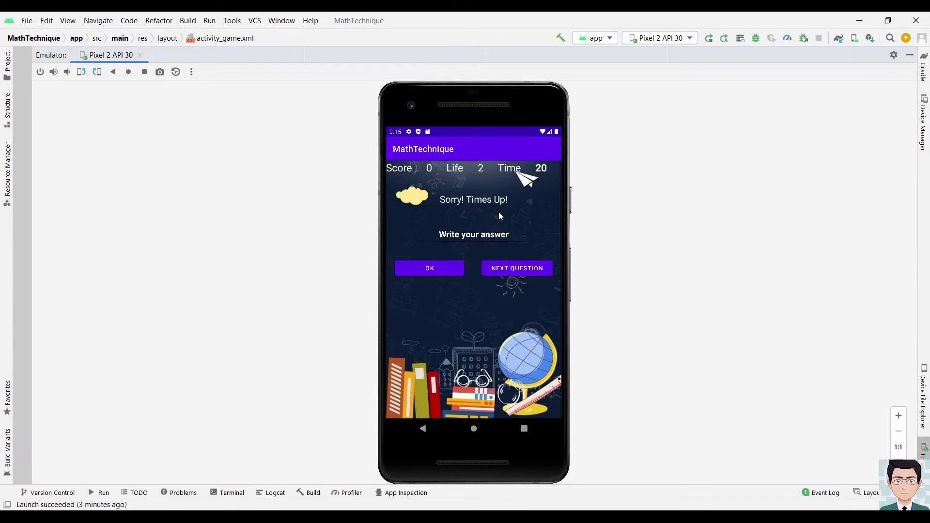
mouse_move(495, 159)
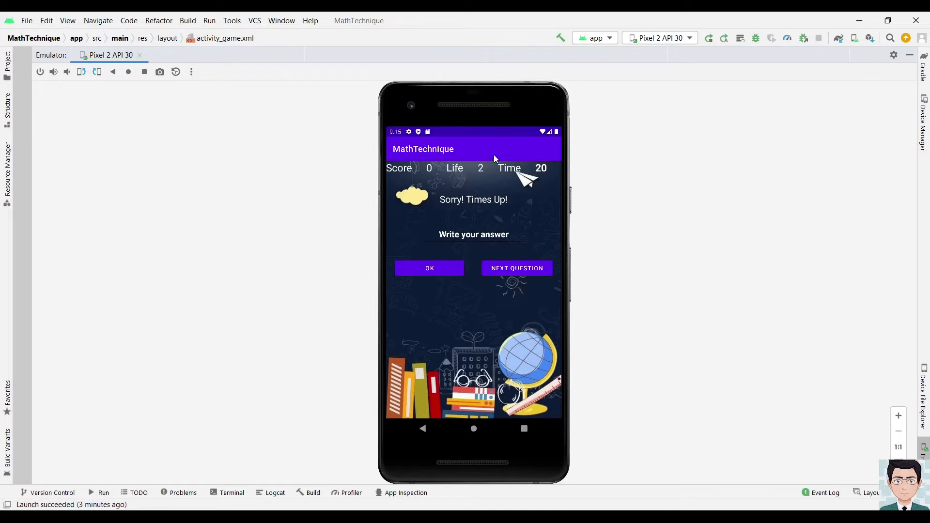
mouse_move(471, 164)
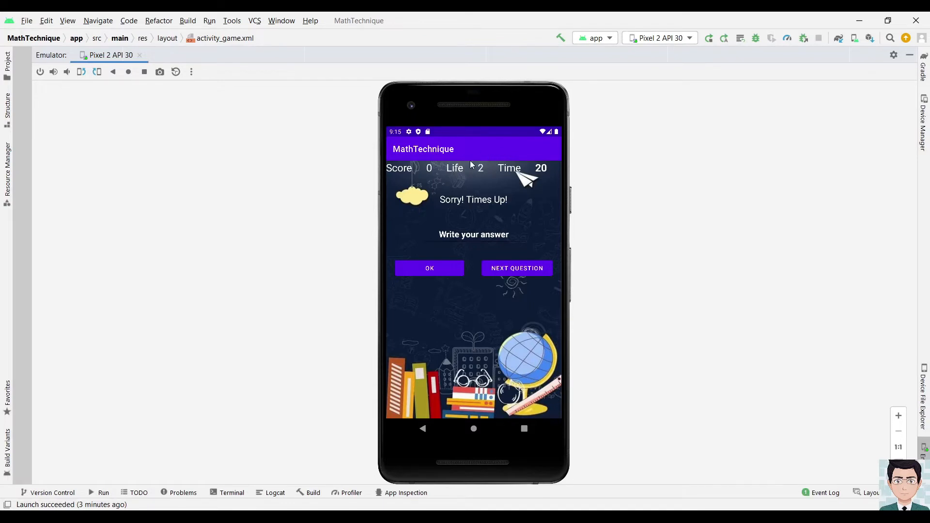
mouse_move(438, 174)
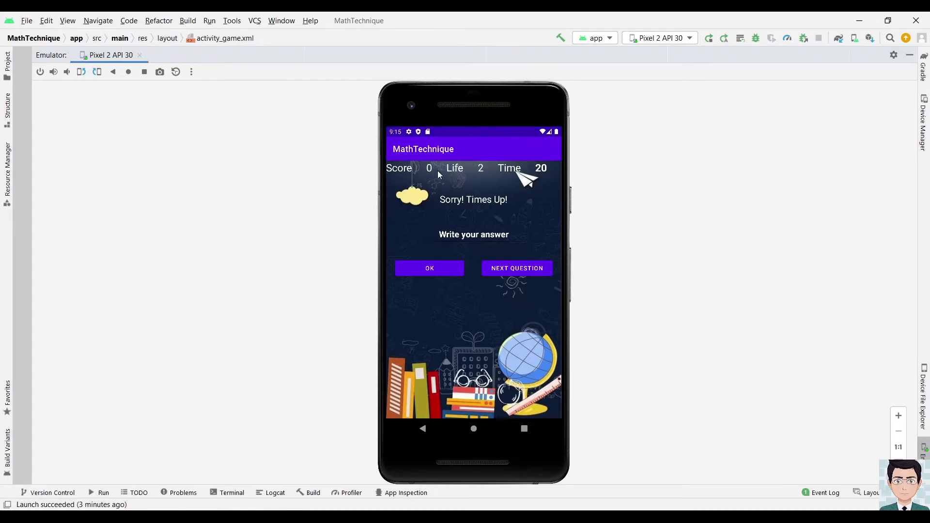
mouse_move(439, 154)
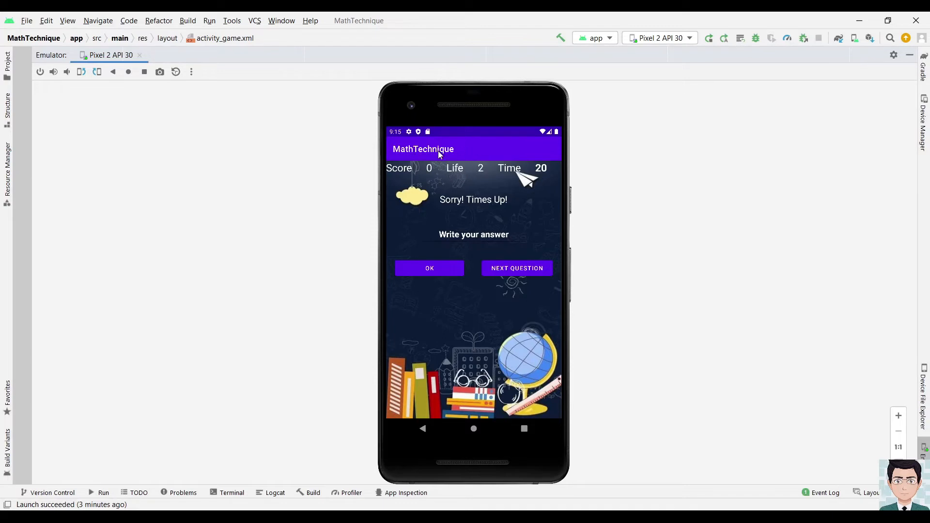
mouse_move(467, 164)
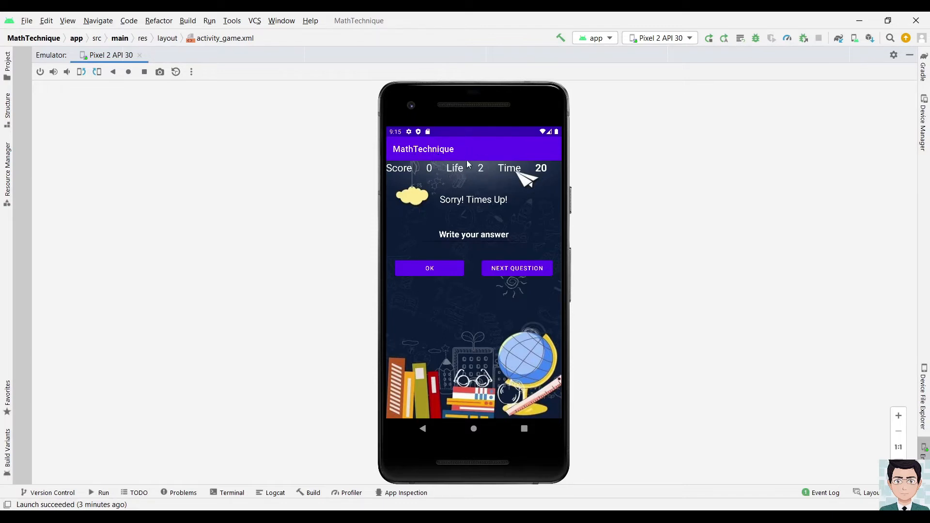
mouse_move(513, 272)
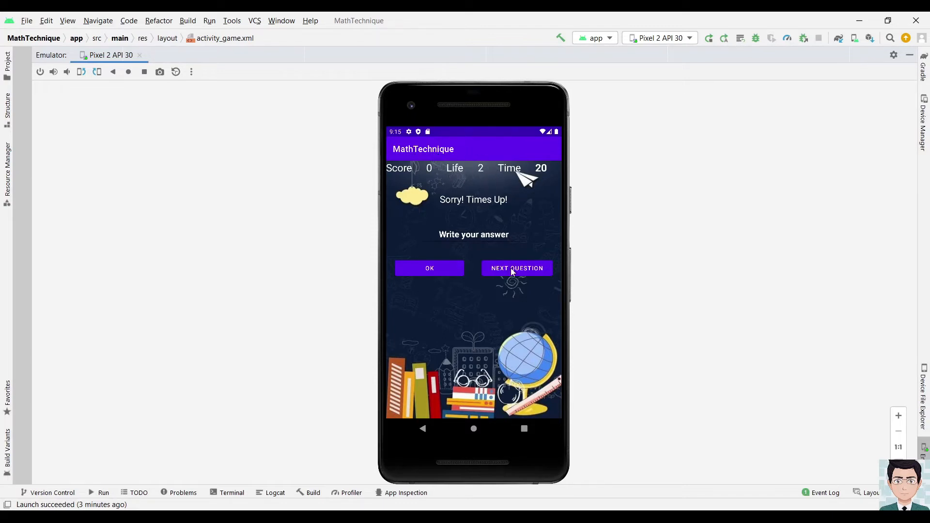
Load question 6 + 85 and answer 91, raising the score to 10
left_click(517, 268)
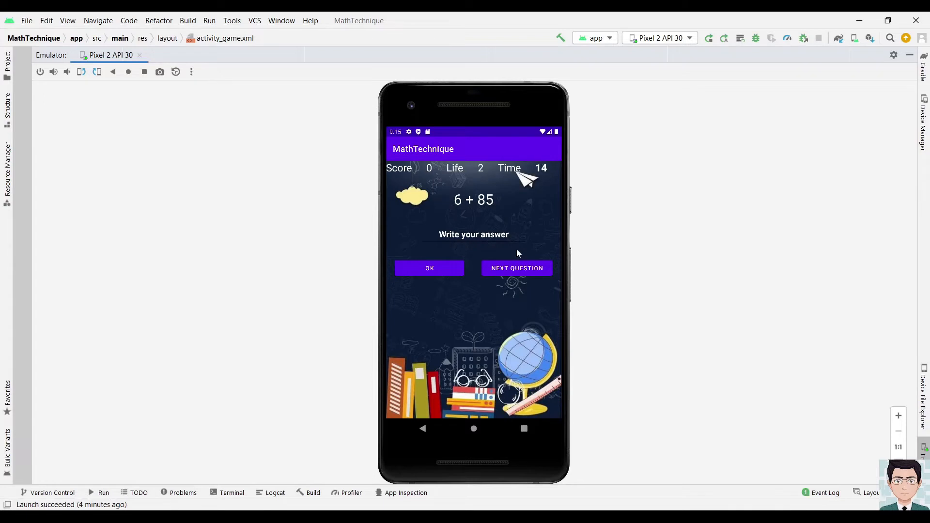
mouse_move(482, 238)
type("9")
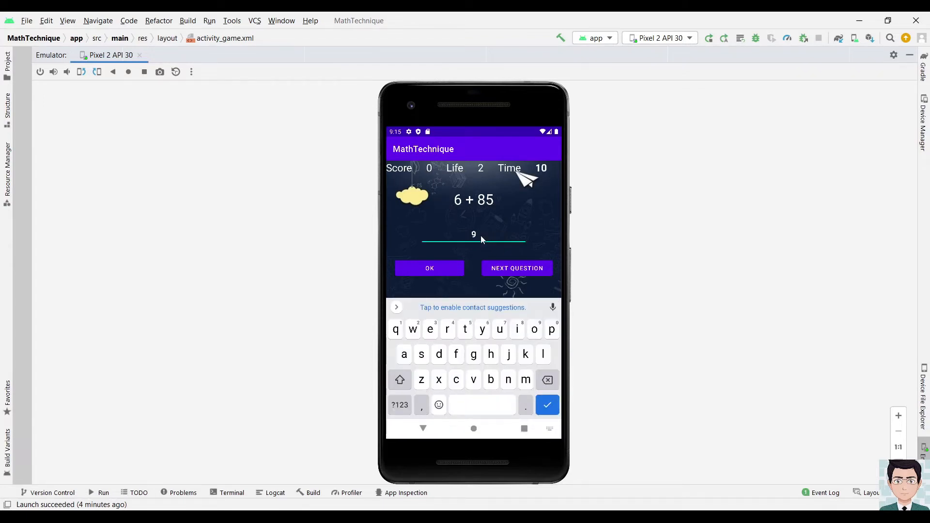
type("1")
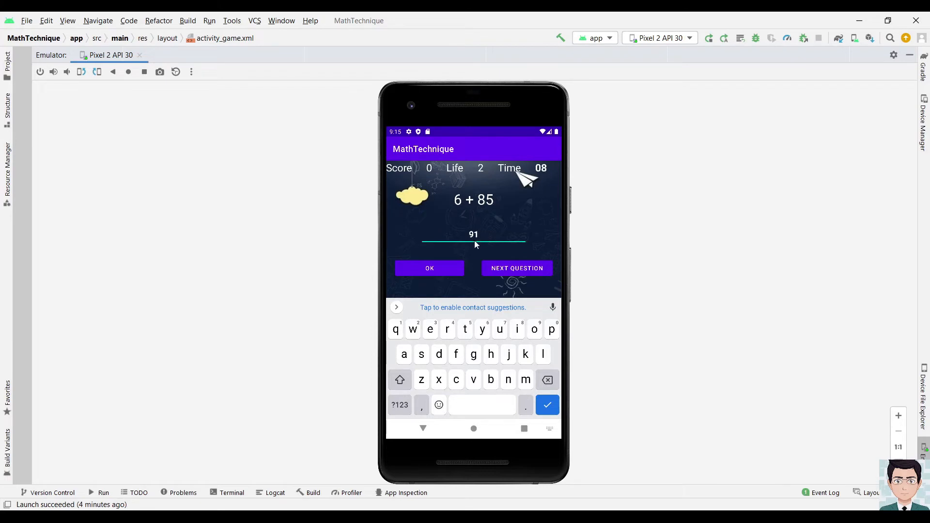
left_click(430, 268)
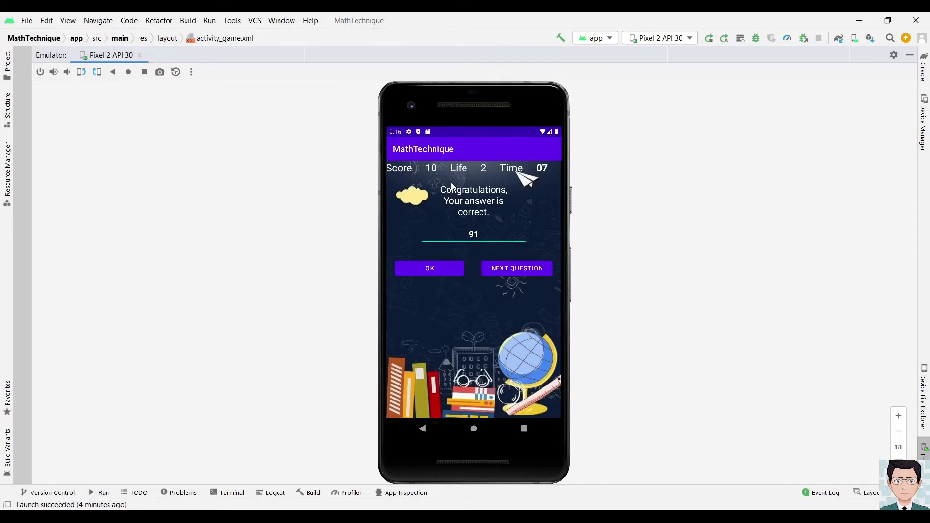
mouse_move(439, 198)
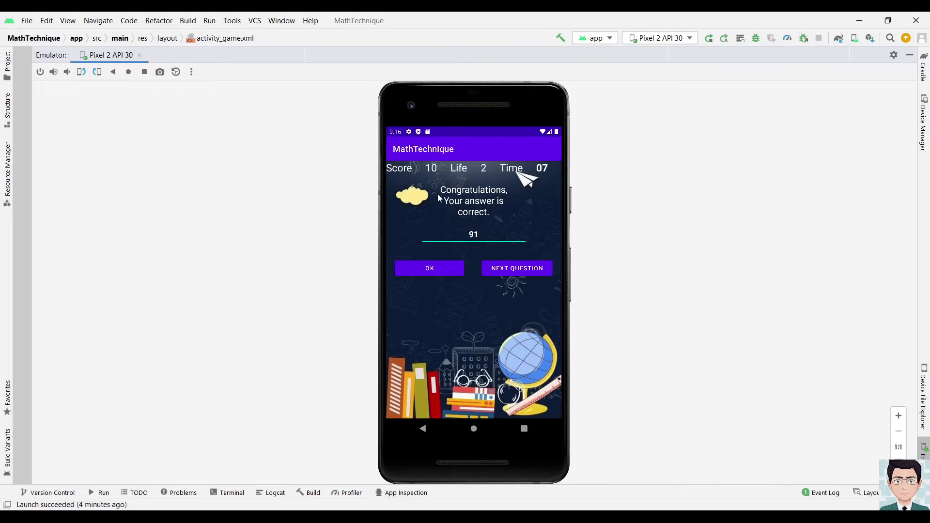
mouse_move(439, 193)
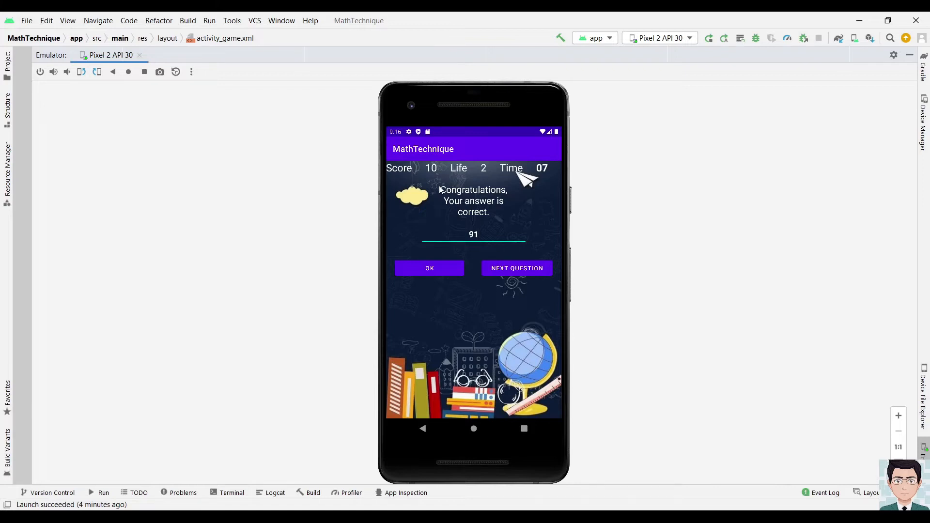
mouse_move(492, 218)
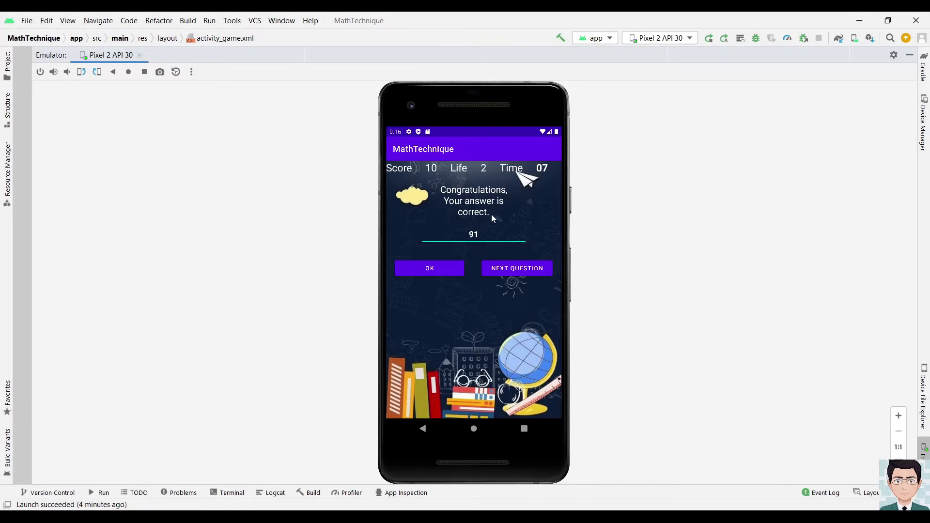
mouse_move(481, 201)
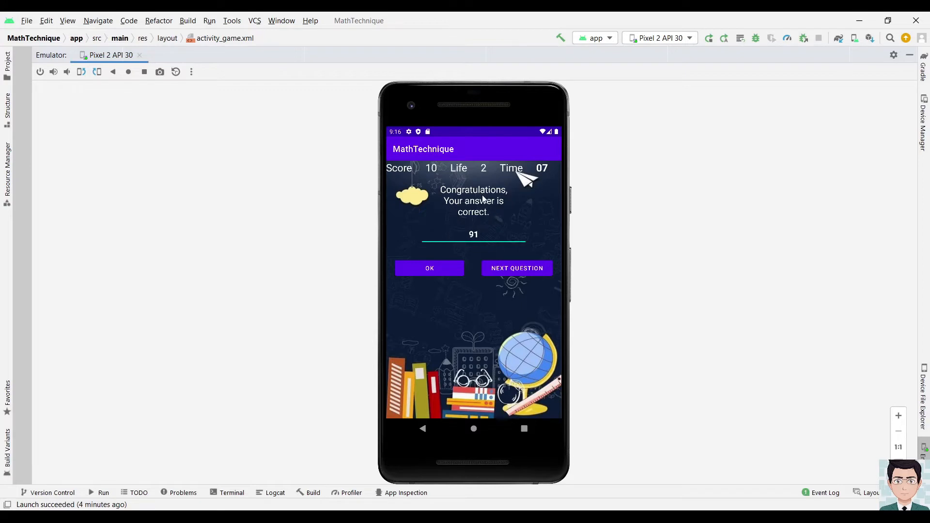
mouse_move(433, 177)
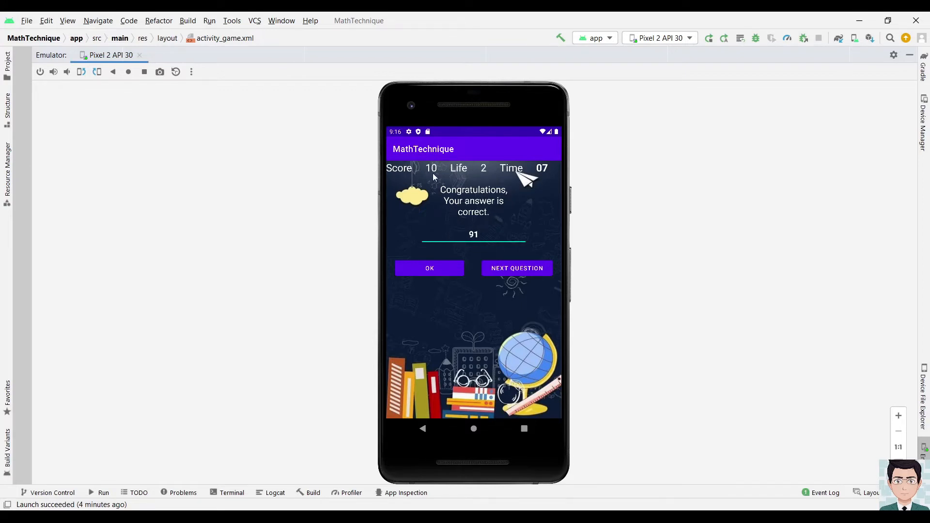
mouse_move(441, 176)
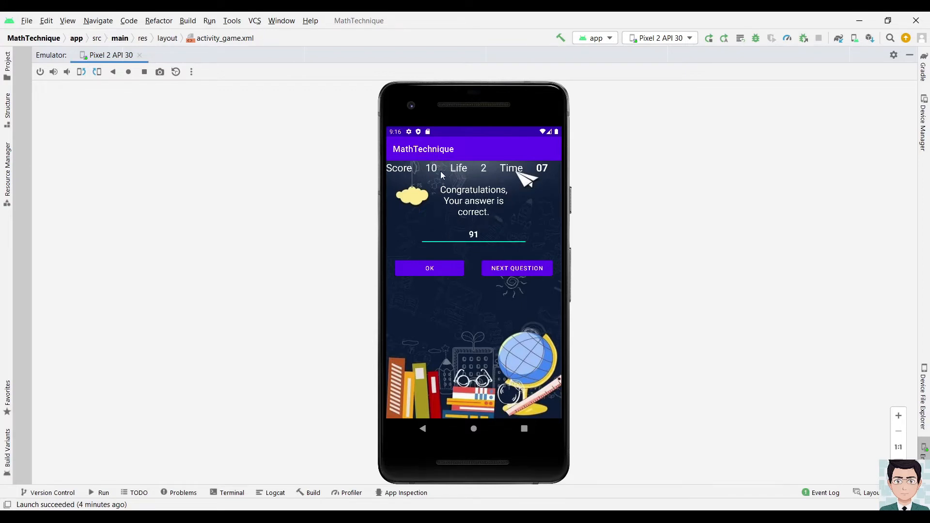
mouse_move(494, 167)
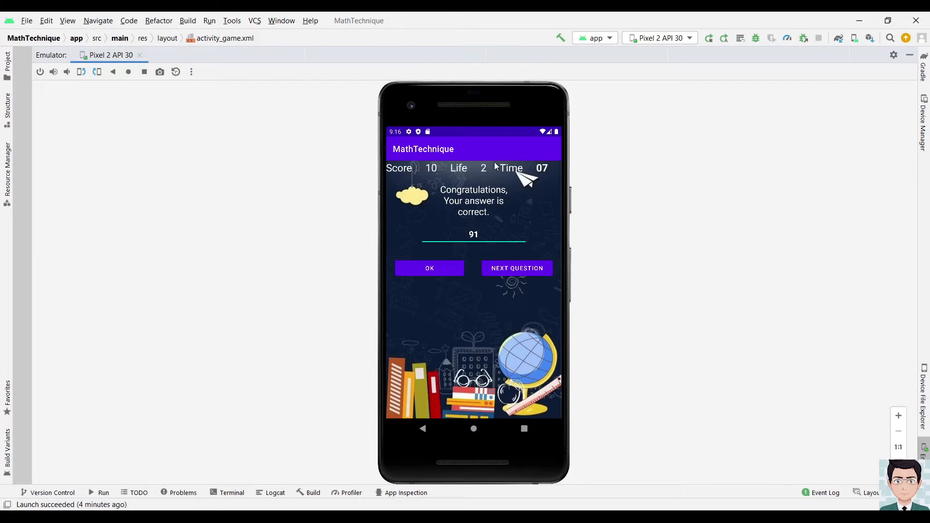
mouse_move(476, 172)
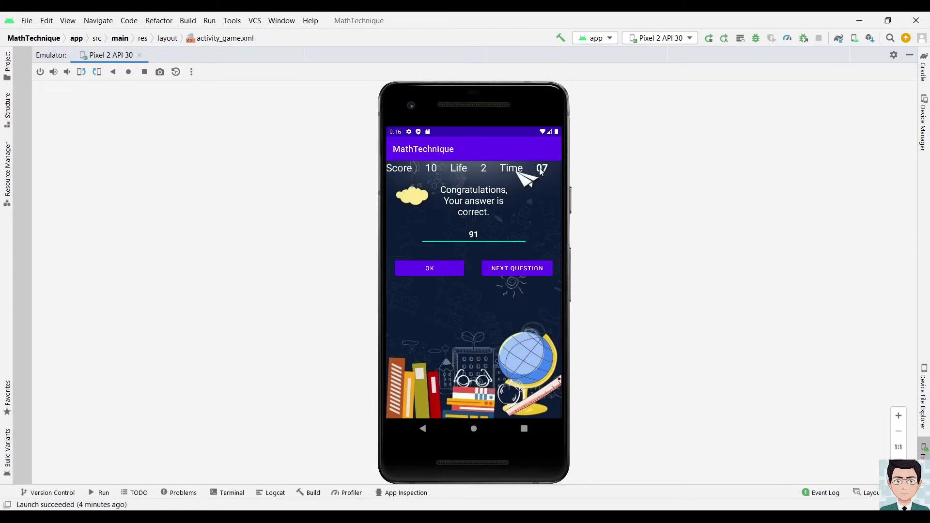
mouse_move(500, 212)
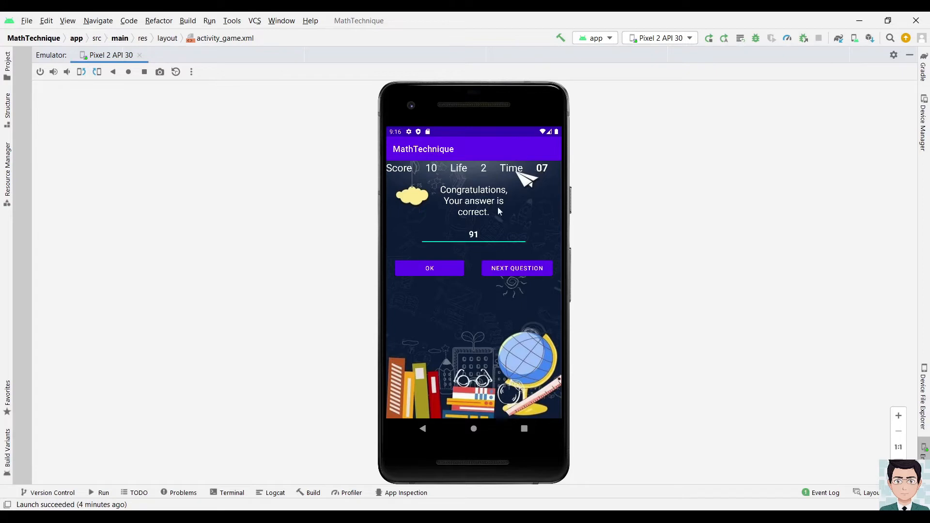
mouse_move(498, 277)
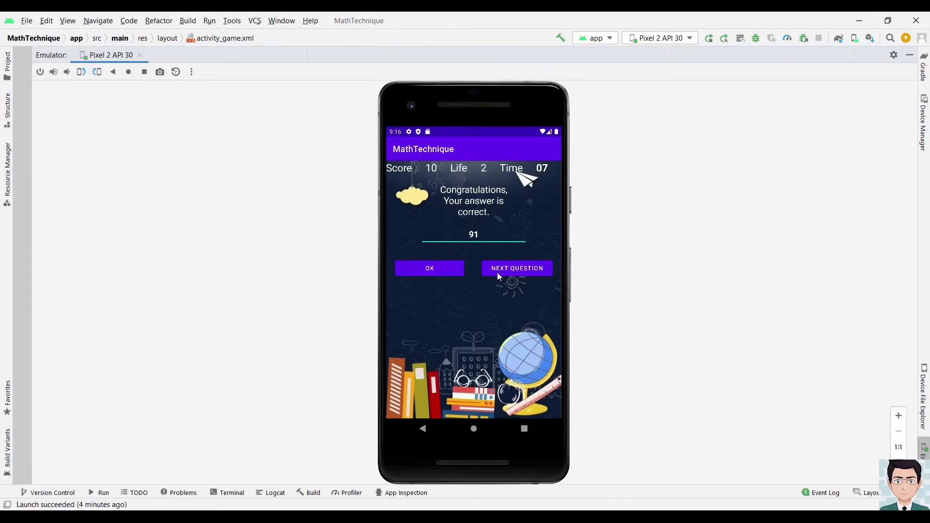
Answer 7 to 92 + 36, losing a life and leaving Life at 1
left_click(516, 268)
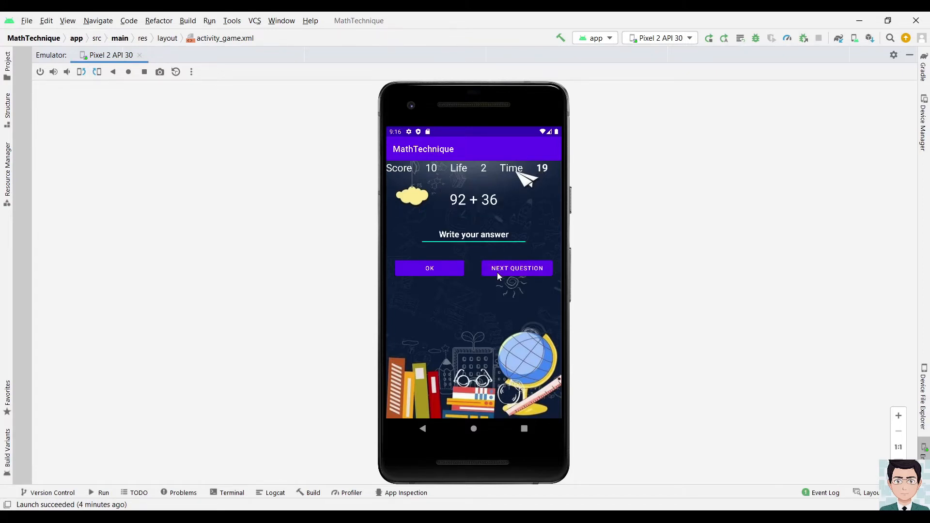
left_click(473, 235)
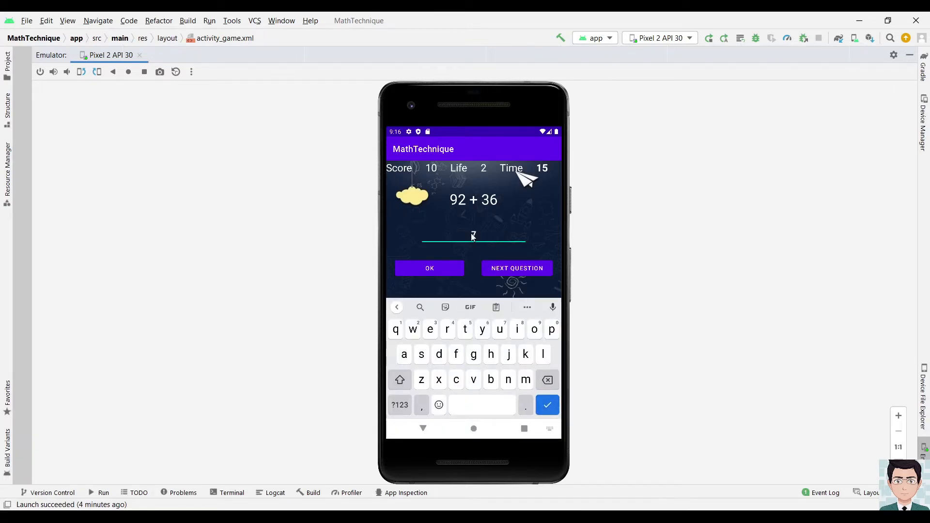
left_click(428, 268)
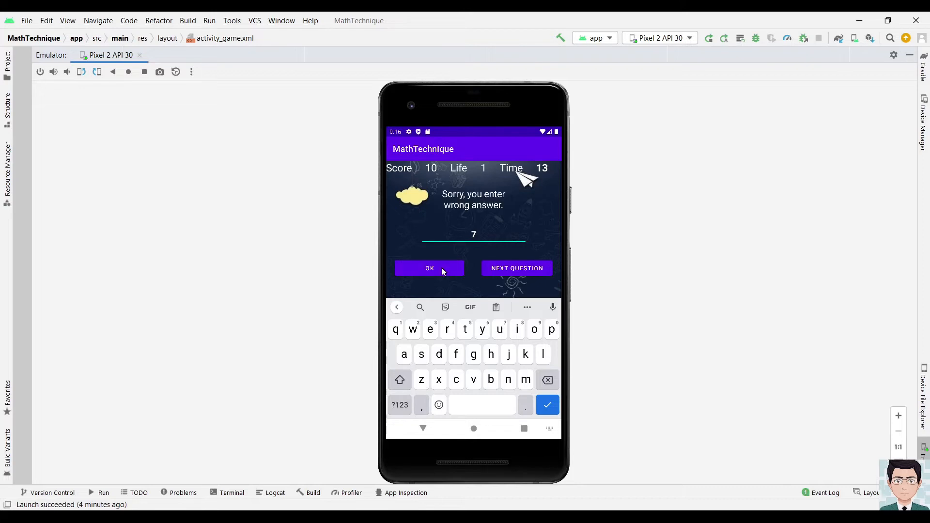
left_click(423, 428)
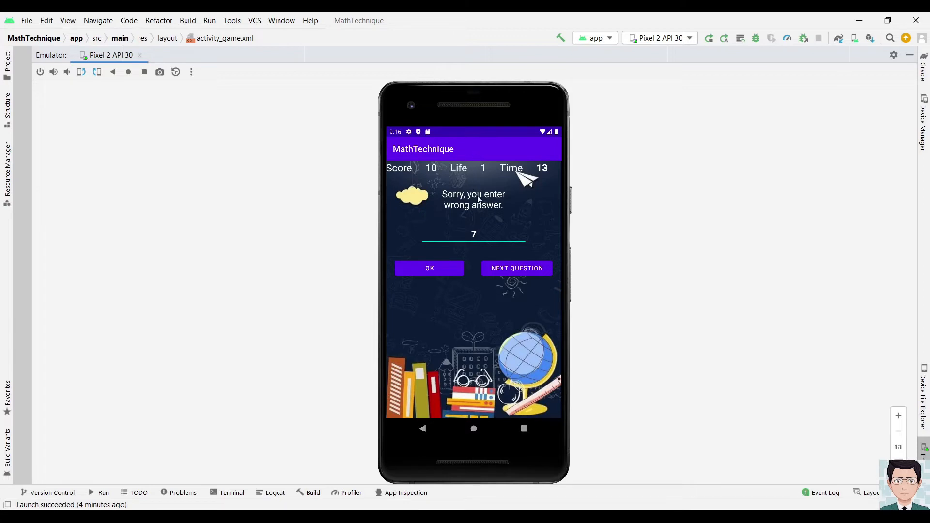
mouse_move(480, 181)
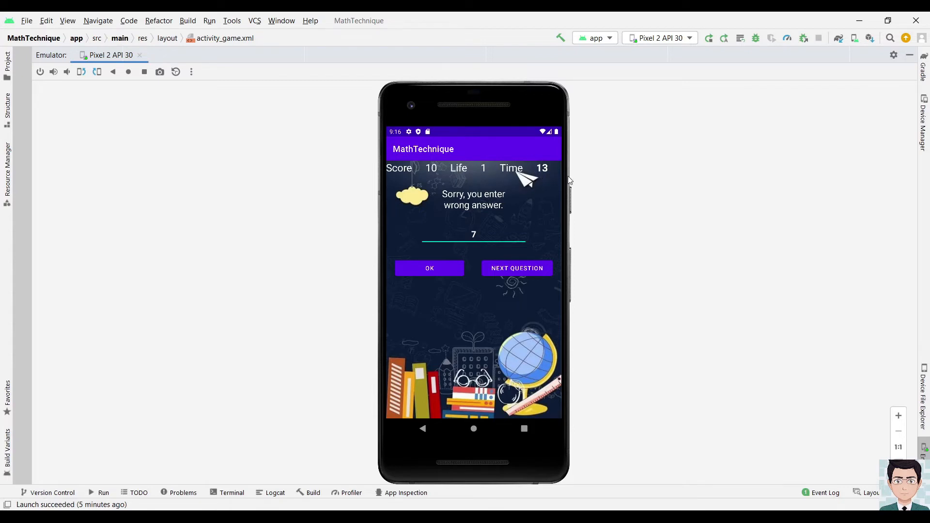
mouse_move(440, 203)
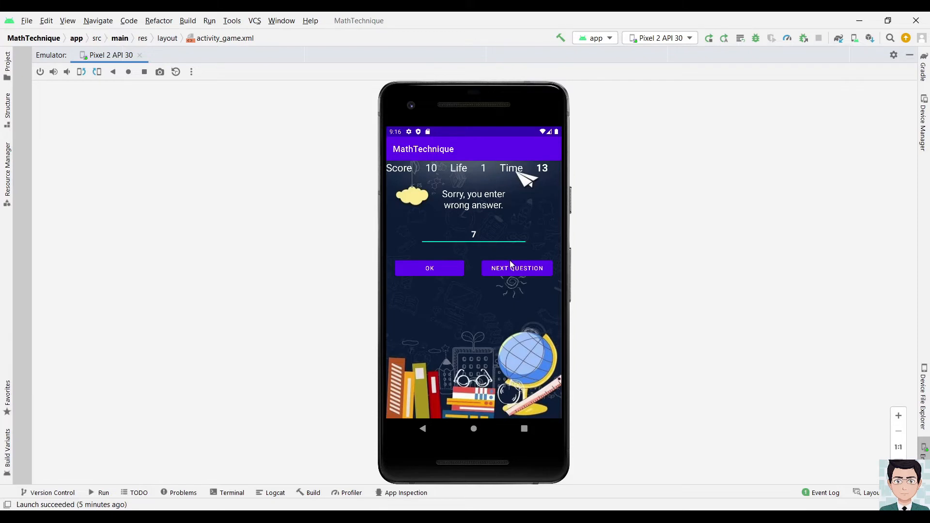
mouse_move(505, 272)
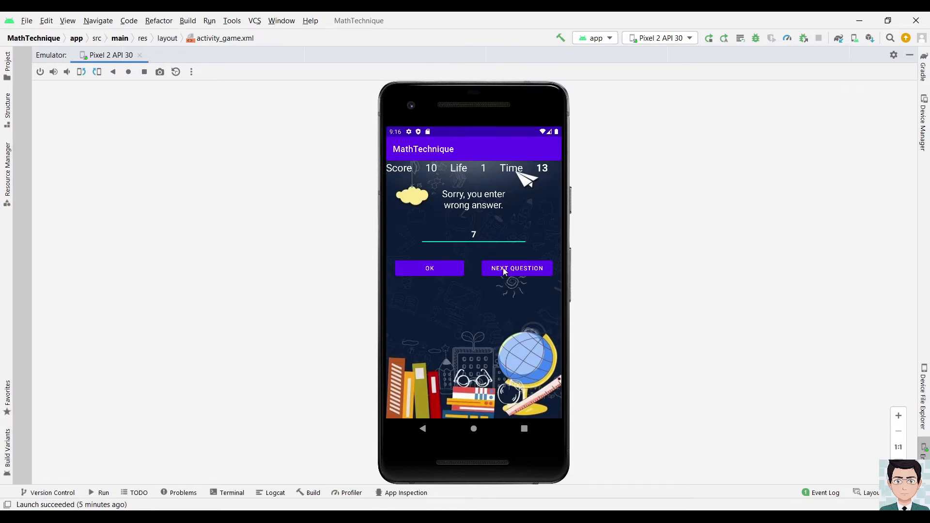
mouse_move(509, 264)
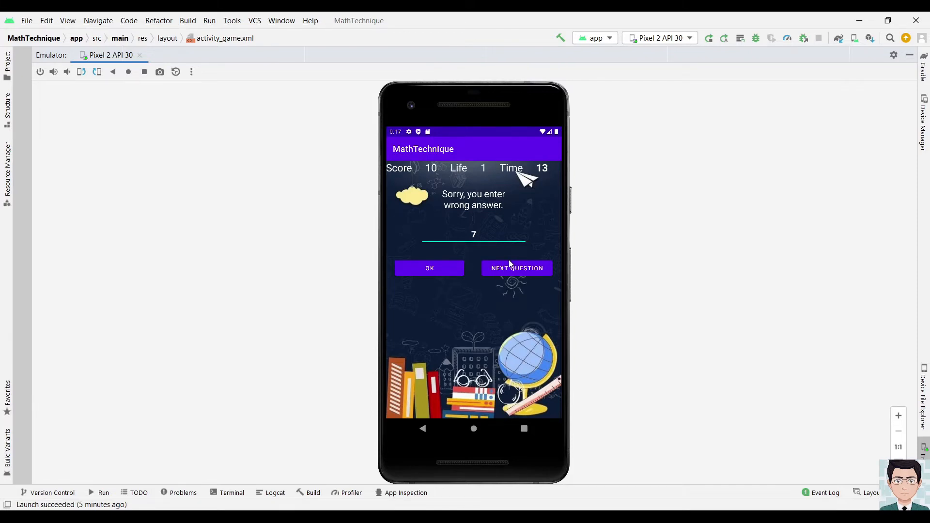
Load question 78 + 3 and answer 81, raising the score to 20
left_click(516, 268)
type("8")
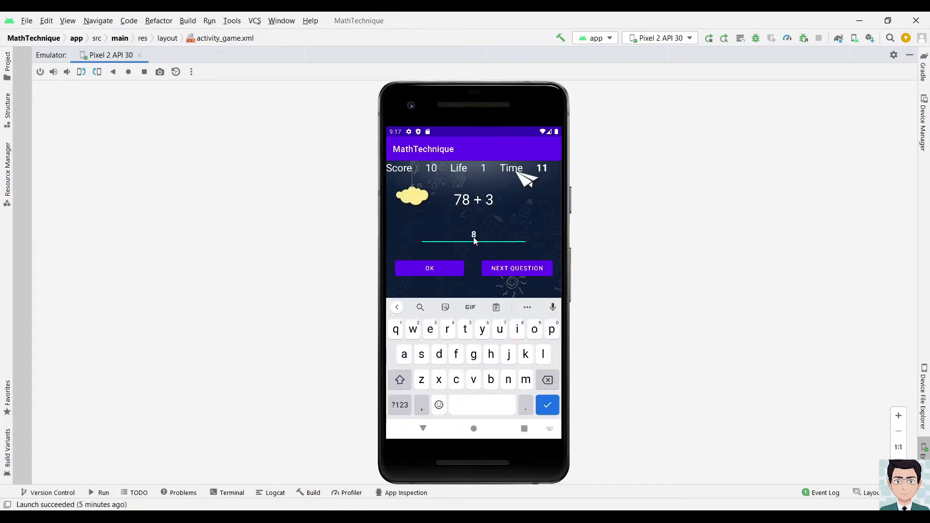
type("1")
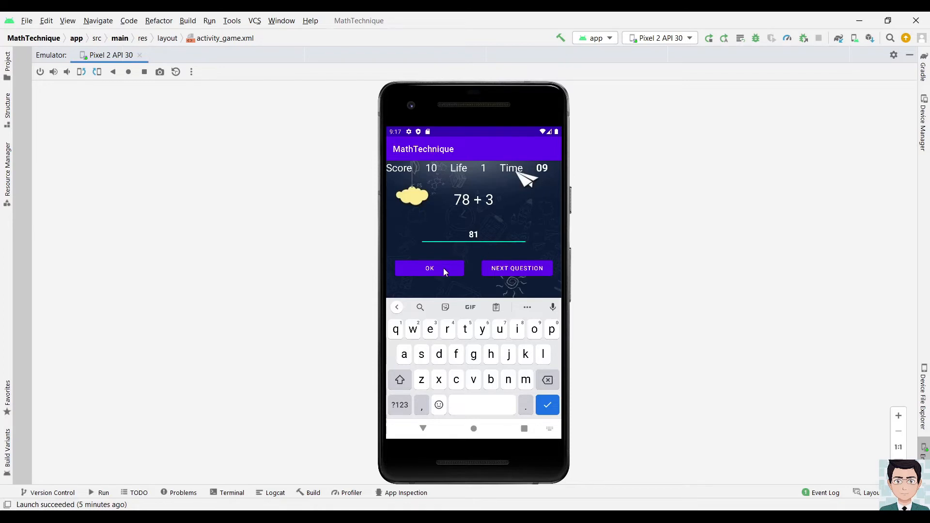
left_click(429, 268)
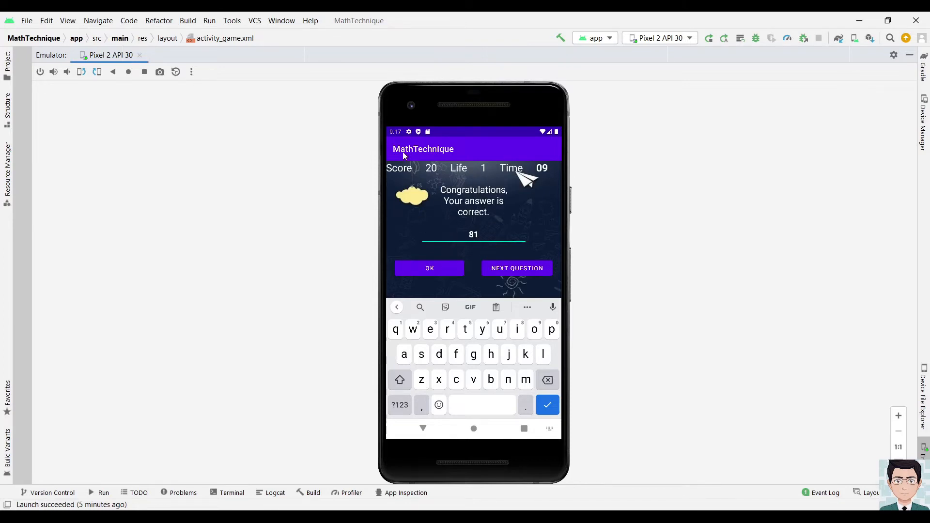
mouse_move(425, 154)
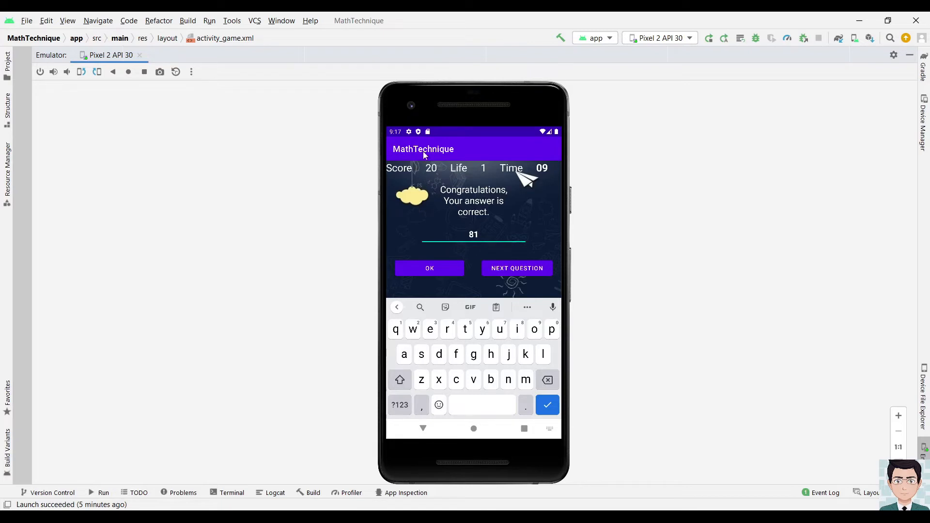
mouse_move(478, 181)
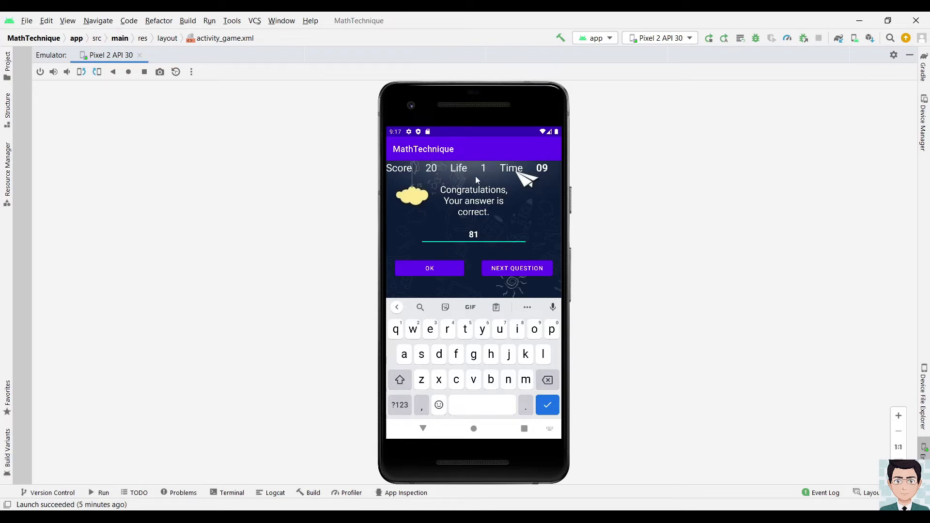
mouse_move(547, 158)
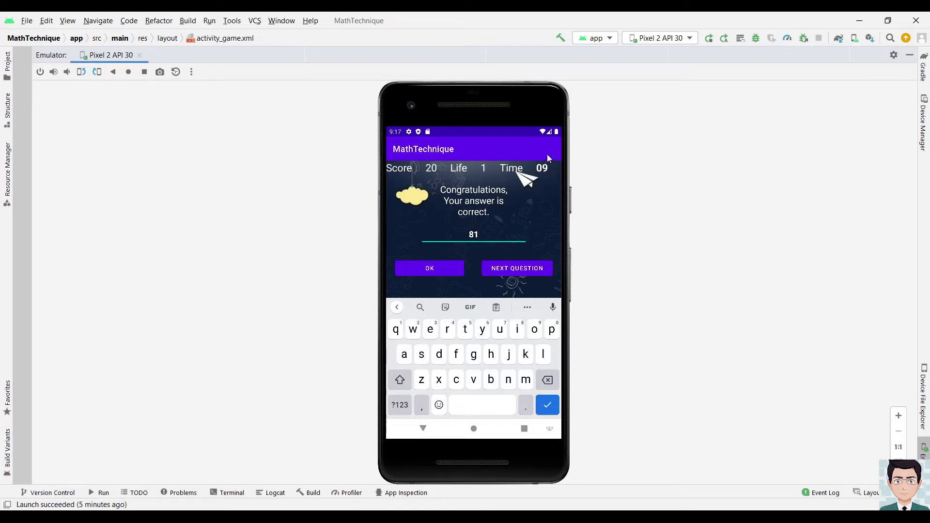
mouse_move(463, 230)
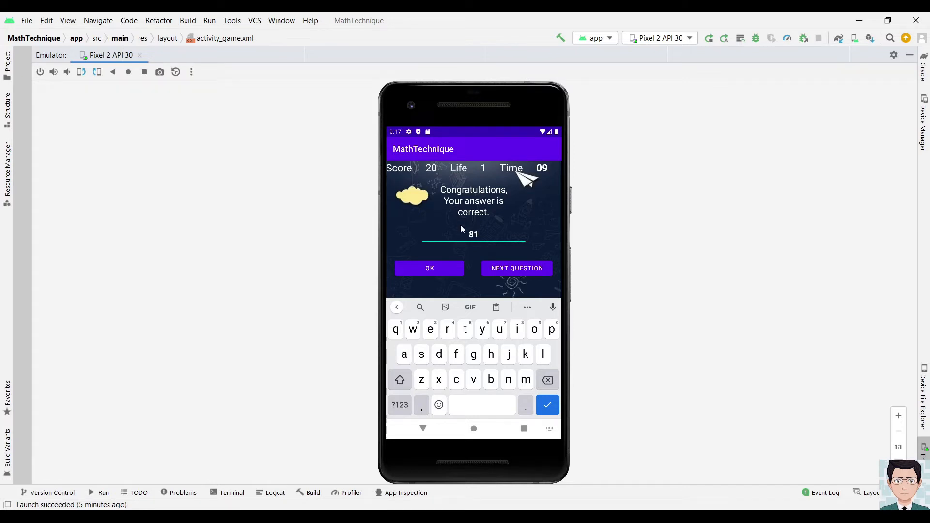
mouse_move(456, 219)
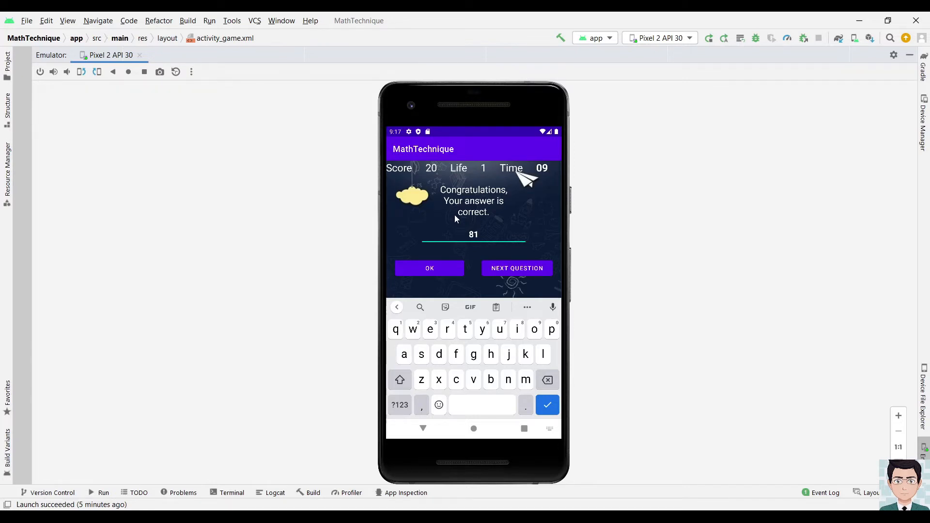
mouse_move(499, 299)
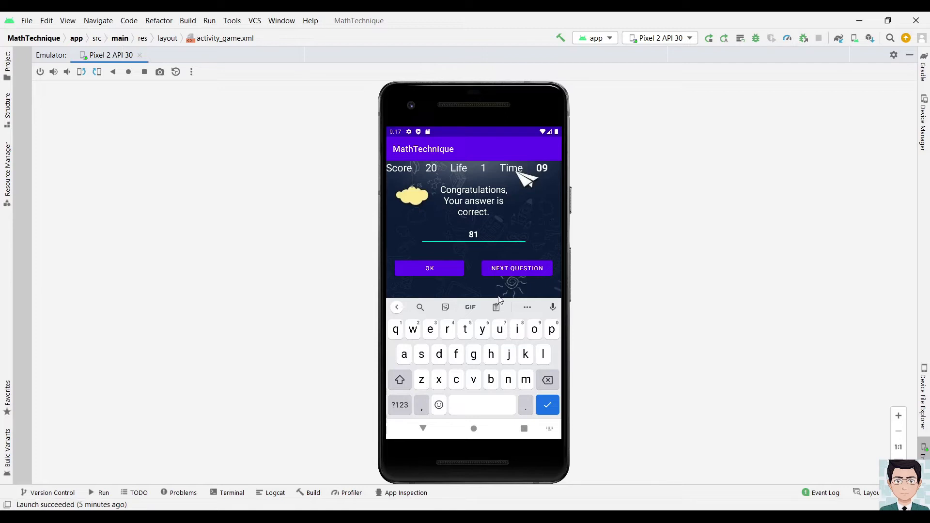
Answer 3 to 41 + 48 and hide the keyboard, dropping Life to 0
left_click(516, 268)
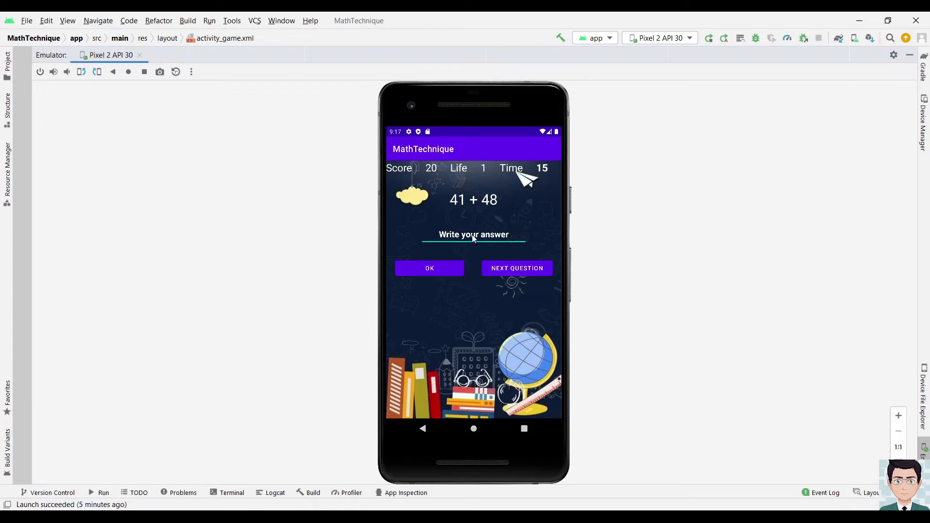
left_click(473, 235)
type("3")
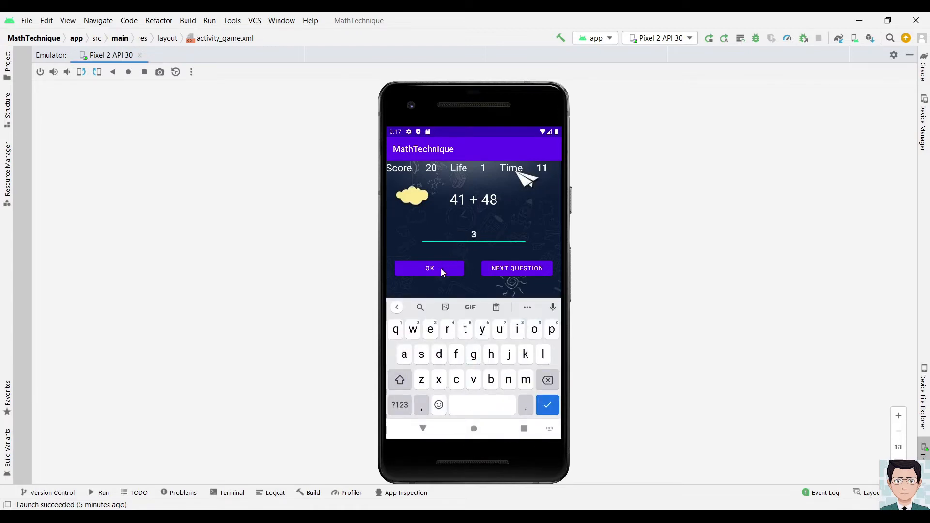
left_click(429, 268)
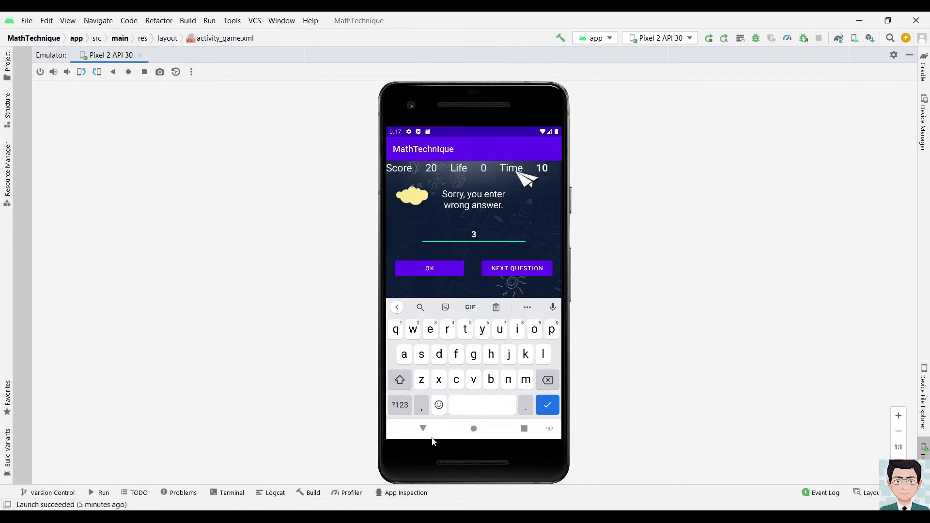
left_click(423, 428)
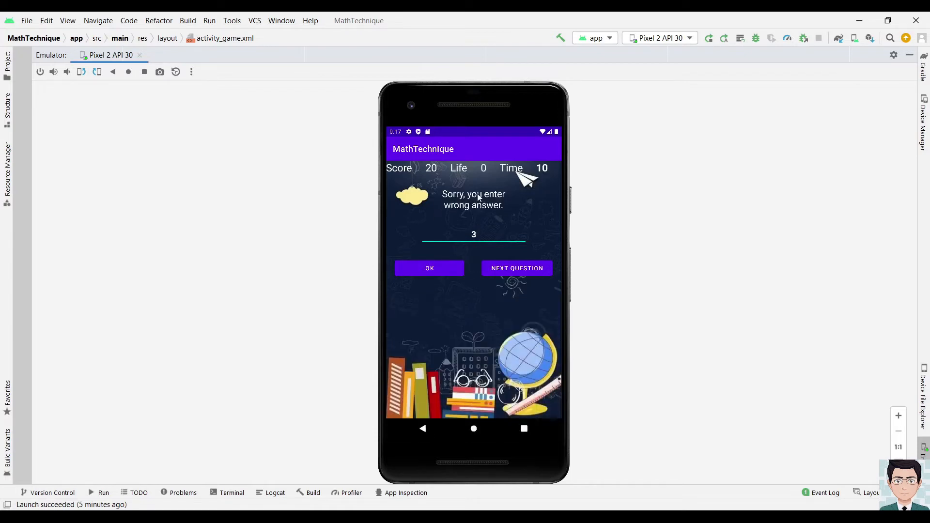
mouse_move(431, 139)
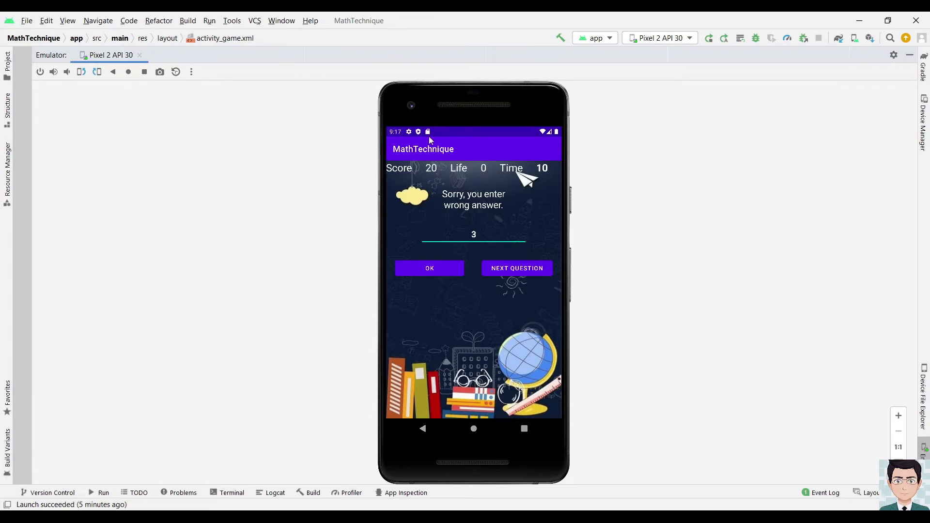
mouse_move(431, 177)
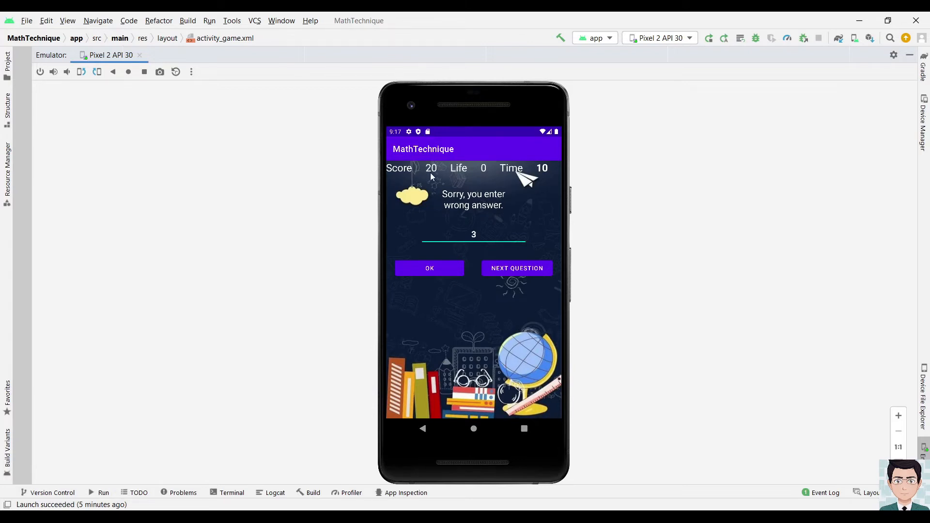
mouse_move(527, 180)
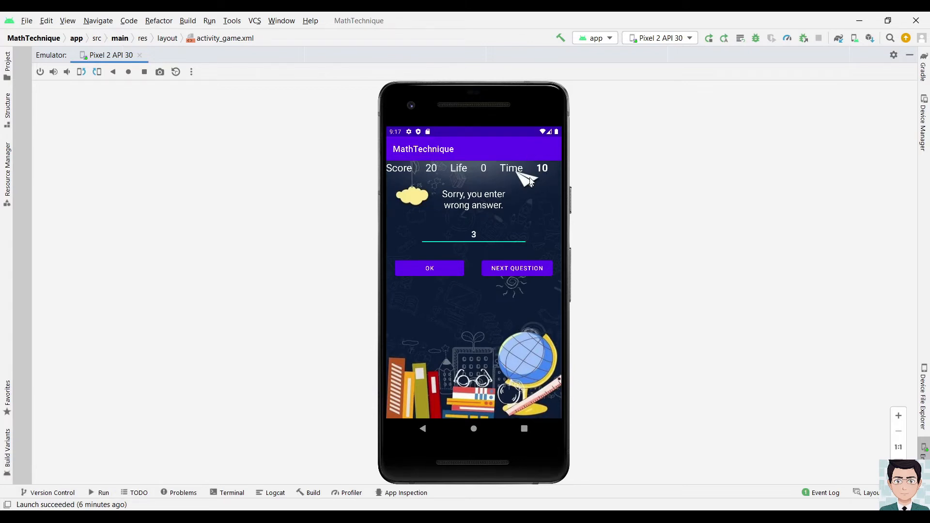
mouse_move(536, 157)
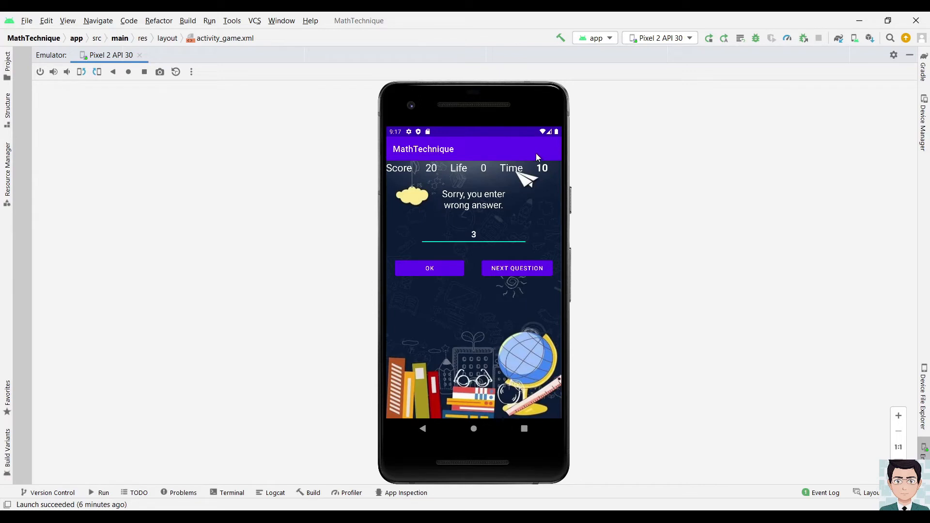
mouse_move(519, 267)
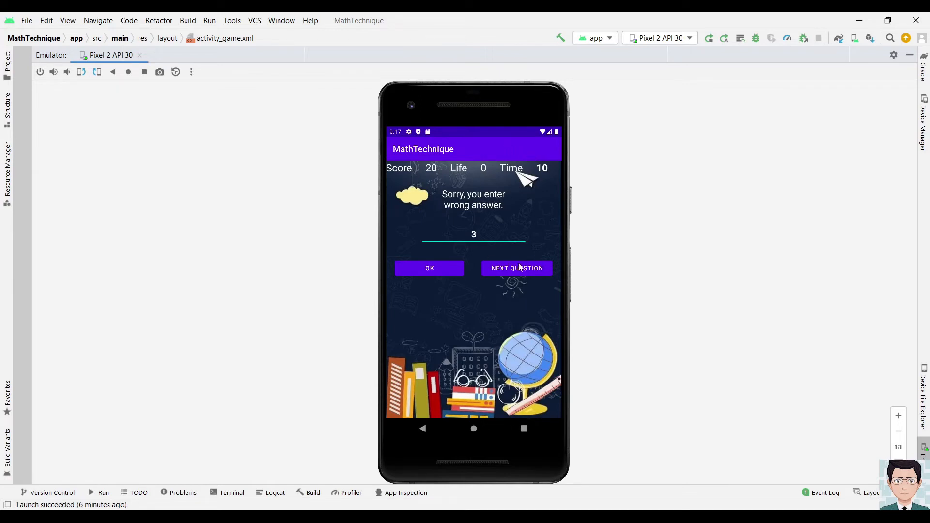
mouse_move(517, 255)
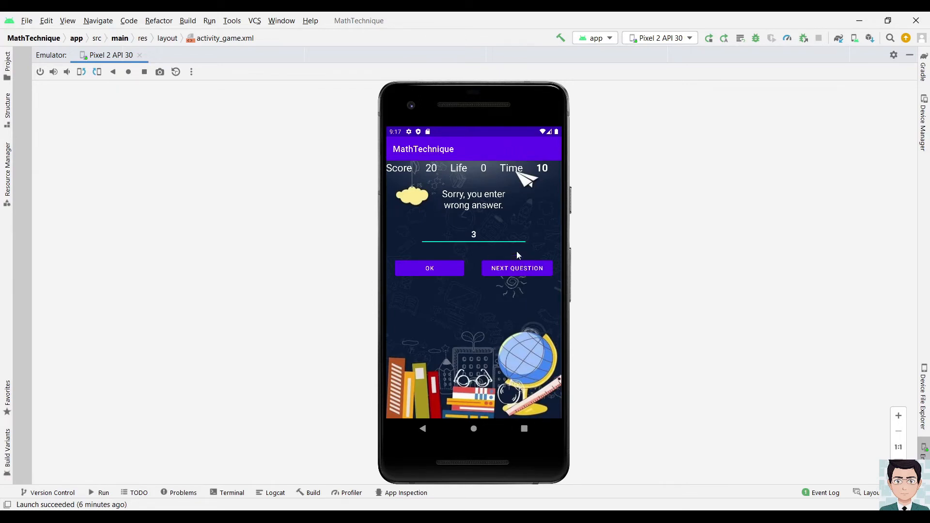
mouse_move(500, 163)
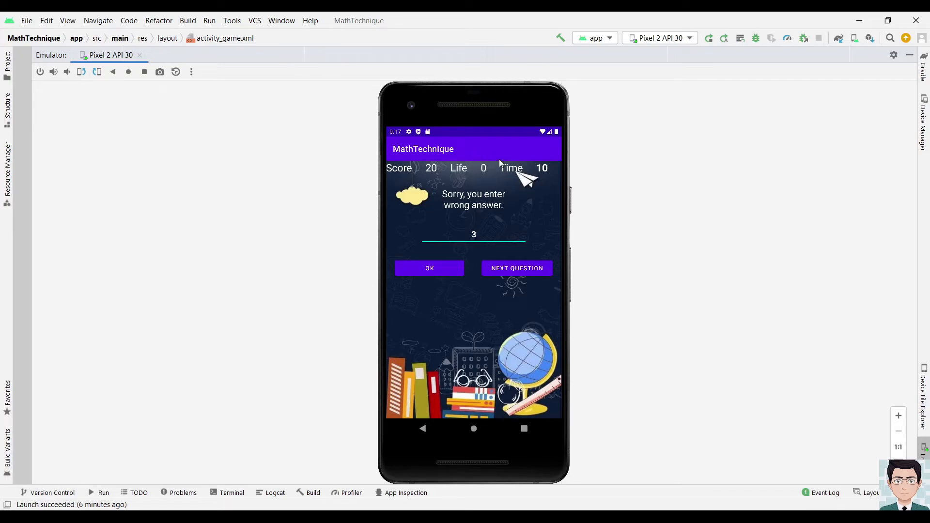
mouse_move(532, 273)
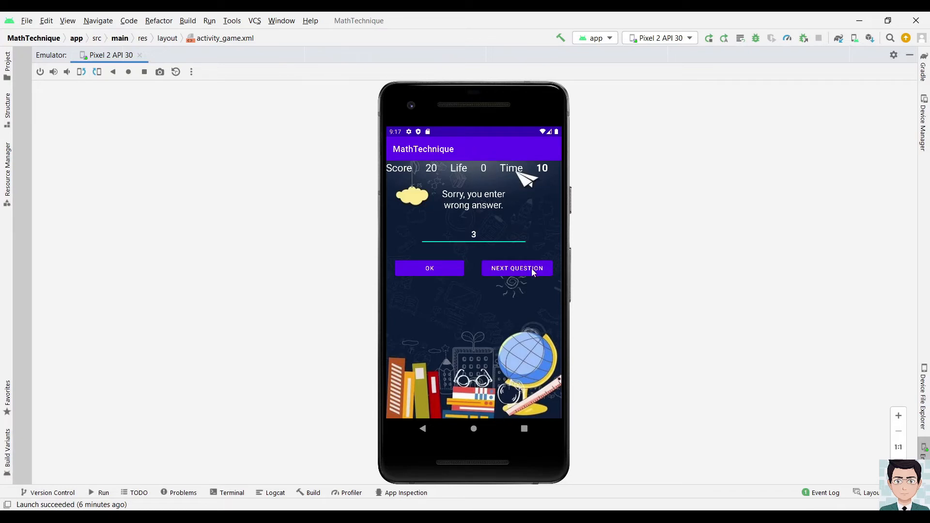
Proceed to the Congratulations screen showing Your score: 20
left_click(517, 268)
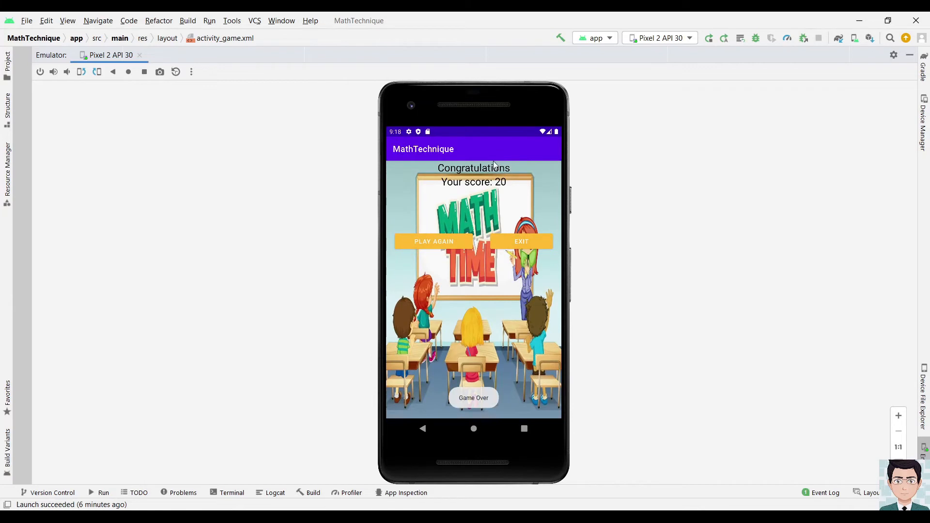
mouse_move(467, 365)
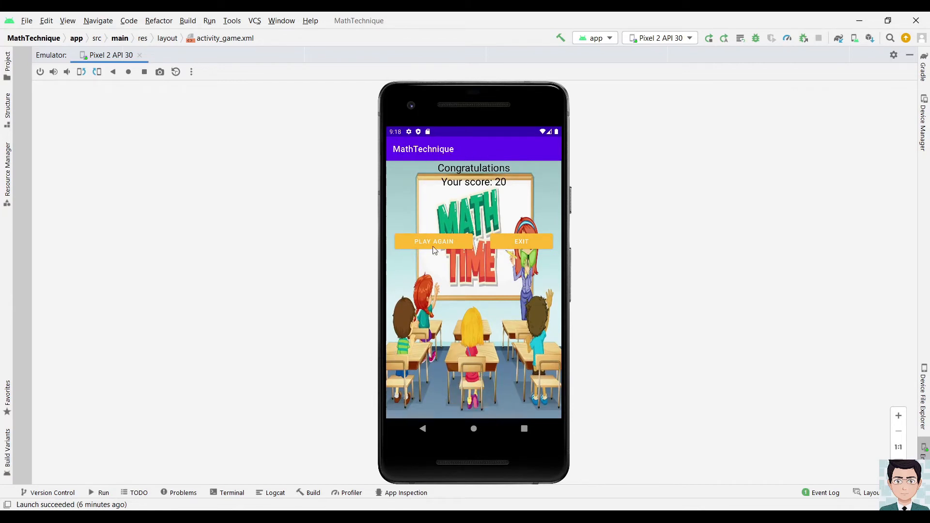
mouse_move(507, 183)
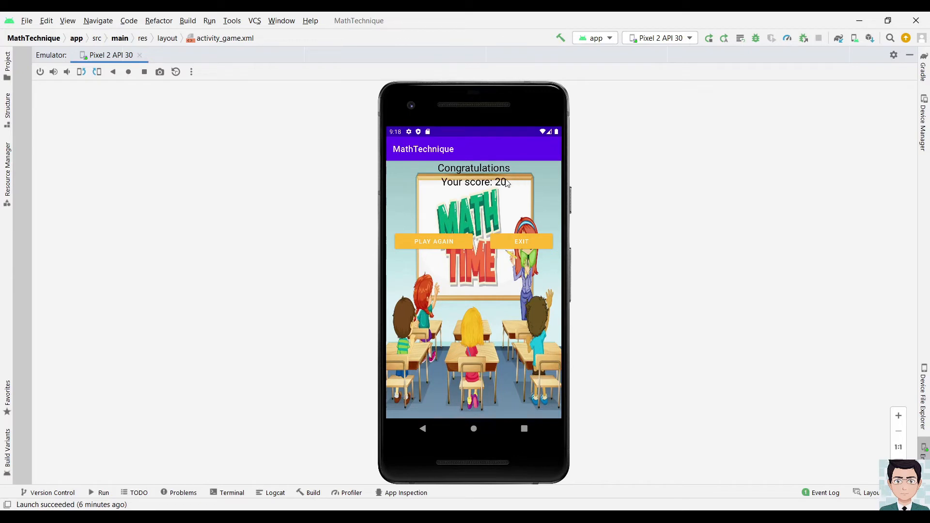
mouse_move(521, 184)
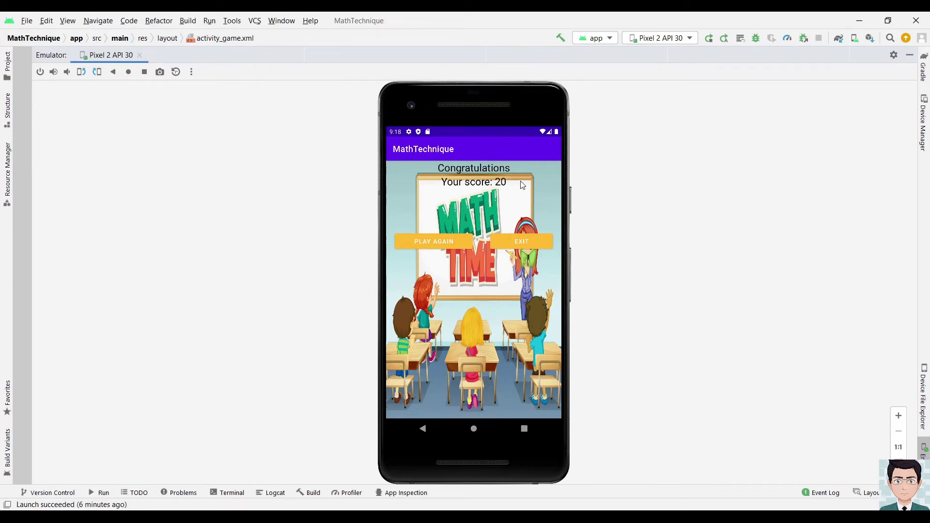
mouse_move(421, 259)
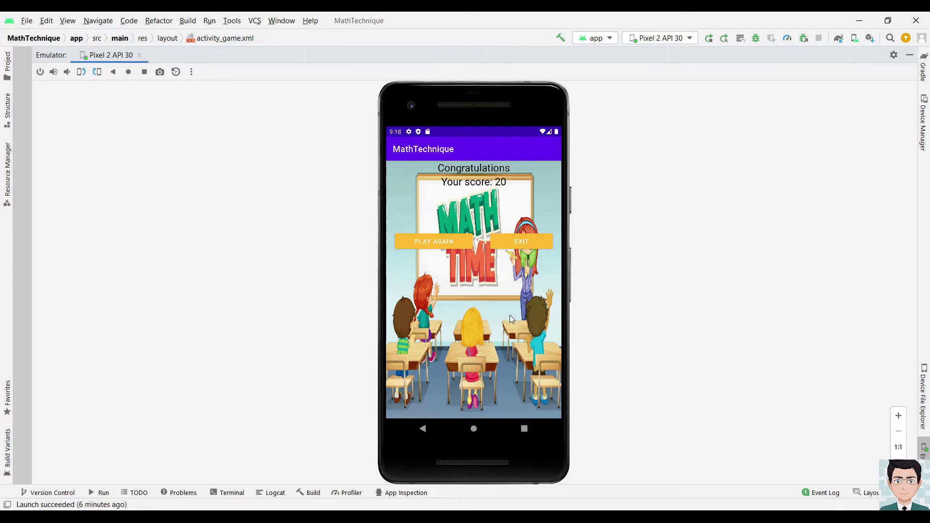
mouse_move(502, 291)
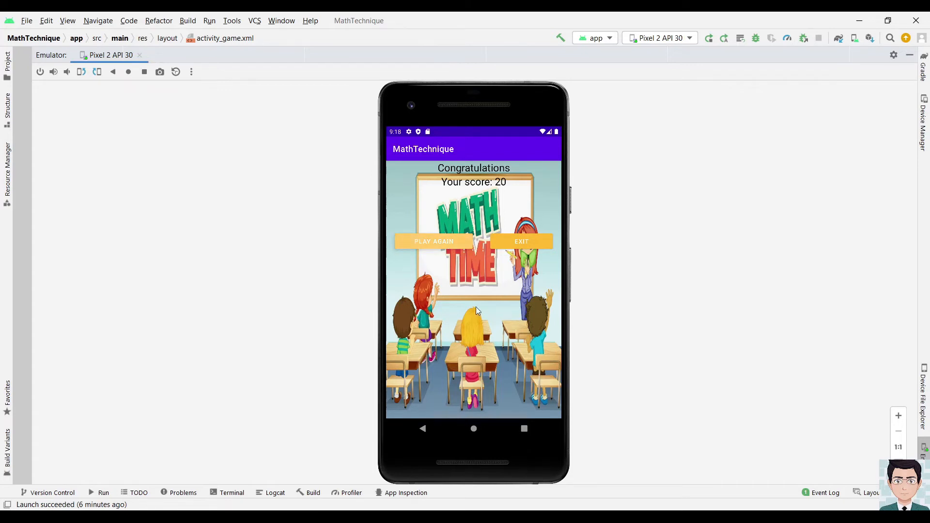
Choose PLAY AGAIN to return to the addition, subtraction and multiplication menu
left_click(433, 241)
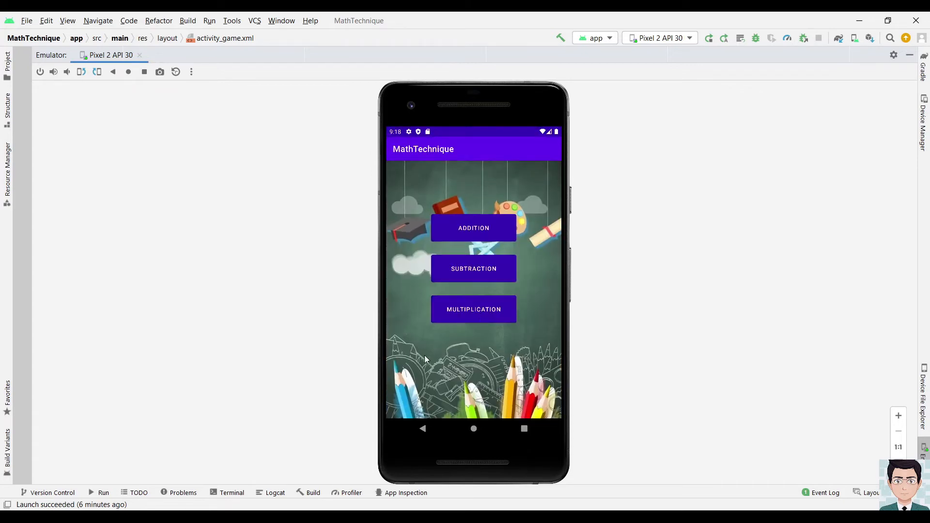
mouse_move(489, 370)
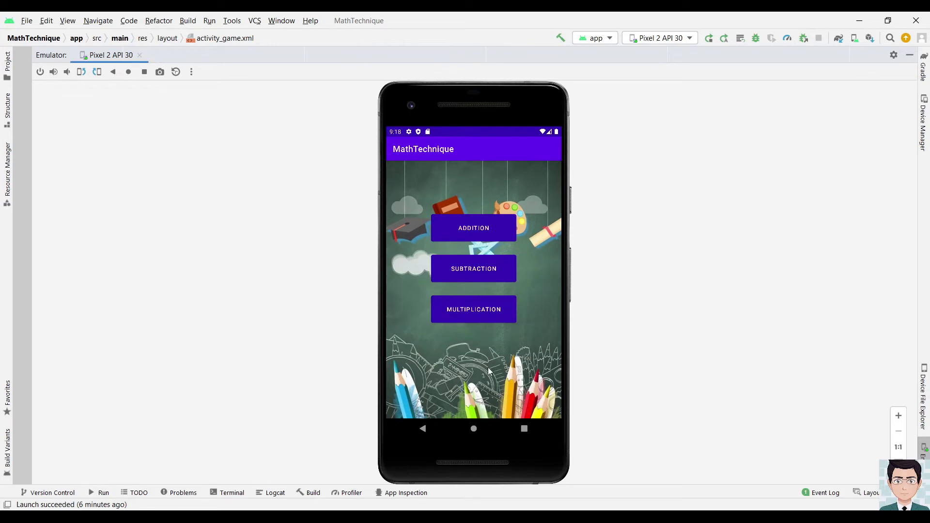
mouse_move(506, 173)
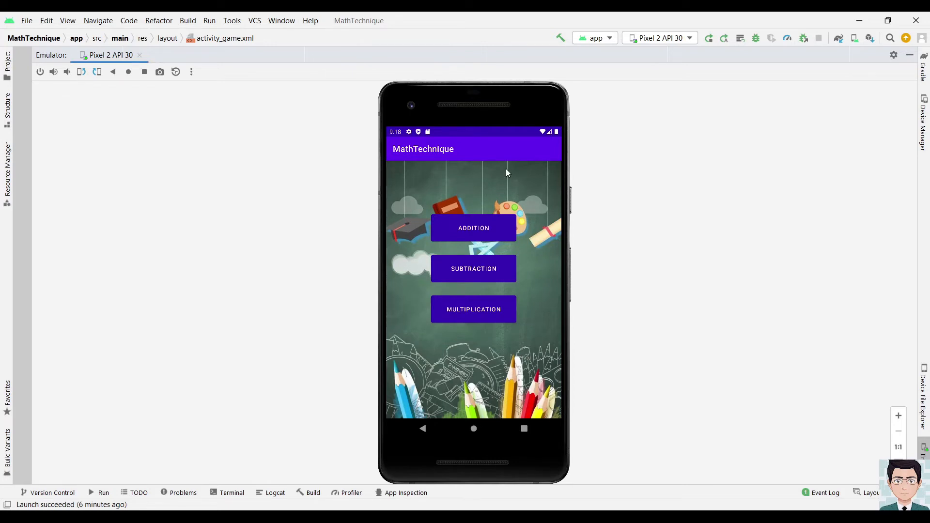
mouse_move(416, 214)
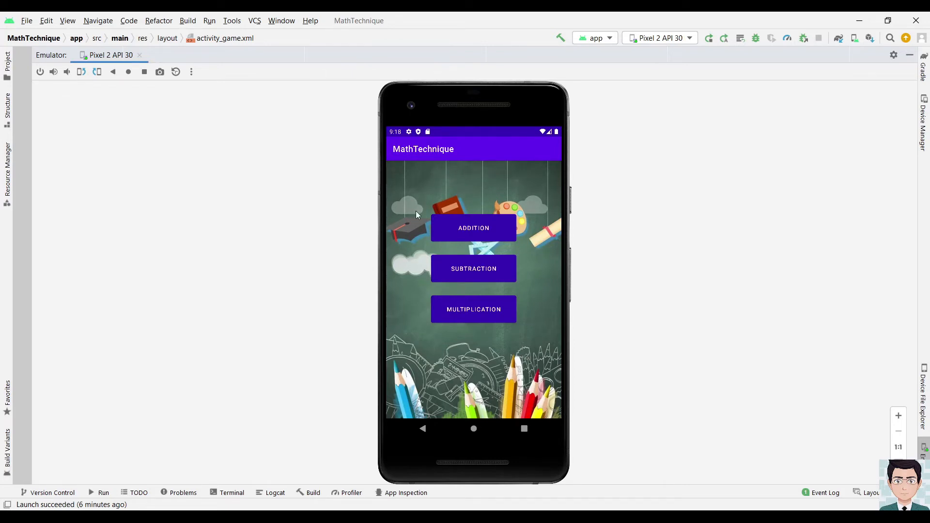
mouse_move(484, 189)
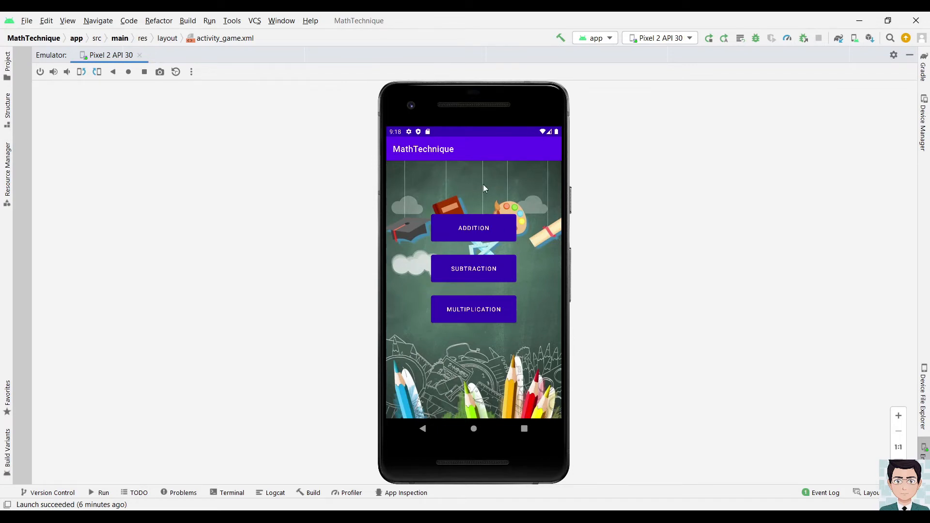
mouse_move(459, 317)
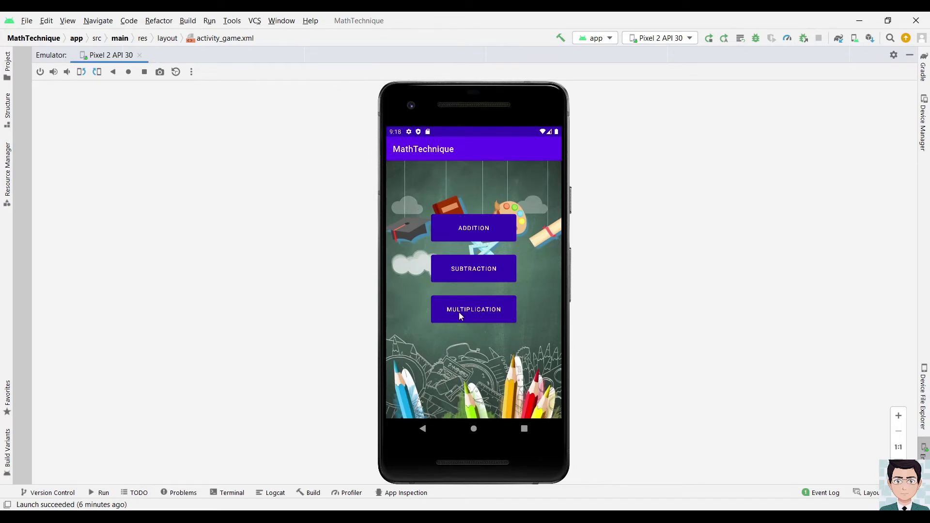
mouse_move(449, 268)
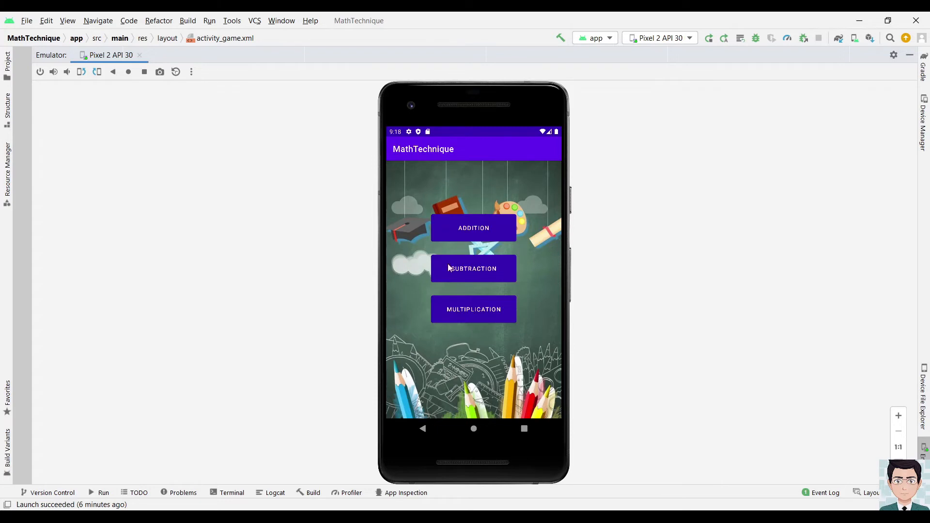
mouse_move(473, 268)
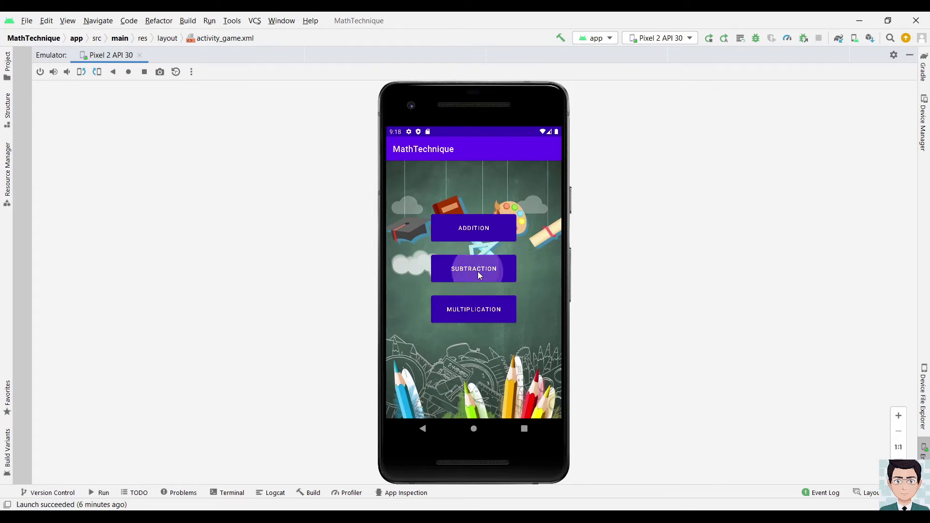
Start the subtraction quiz and let question 65 - 33 time out
left_click(473, 268)
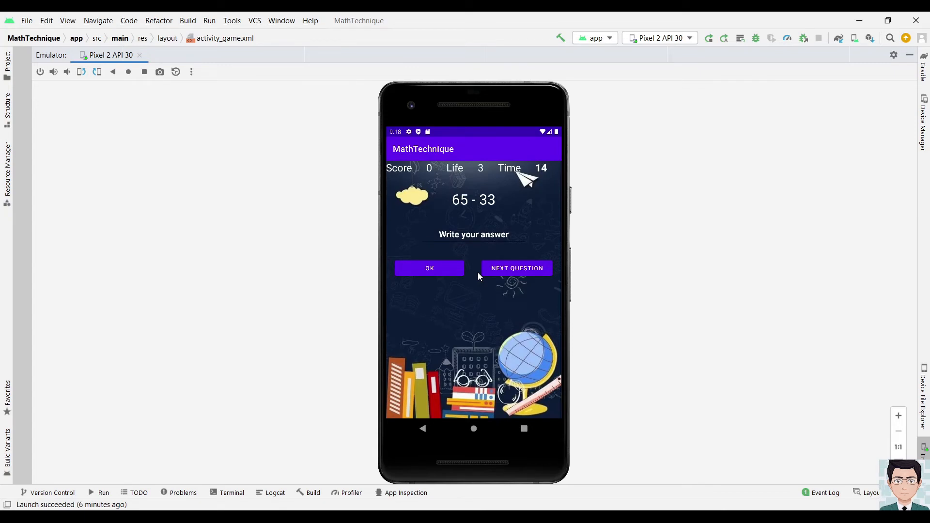
mouse_move(456, 310)
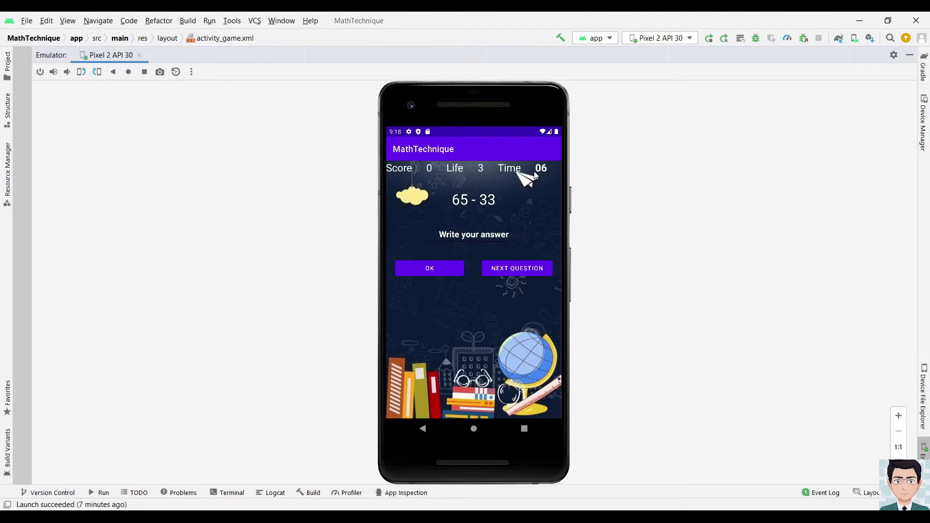
mouse_move(555, 148)
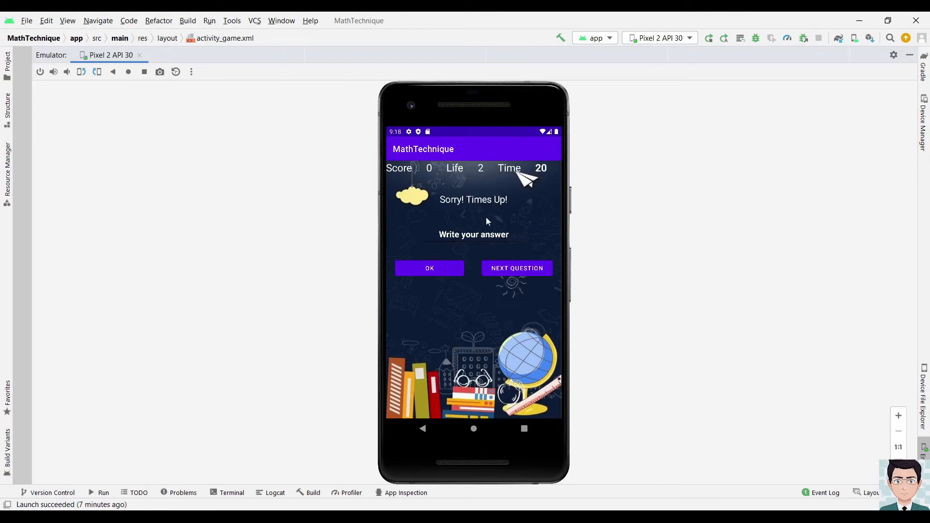
mouse_move(481, 199)
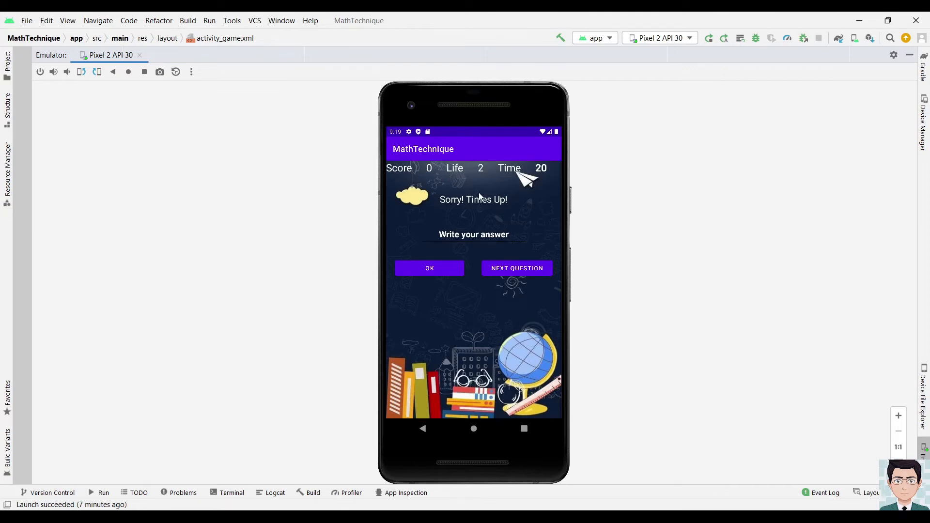
mouse_move(417, 134)
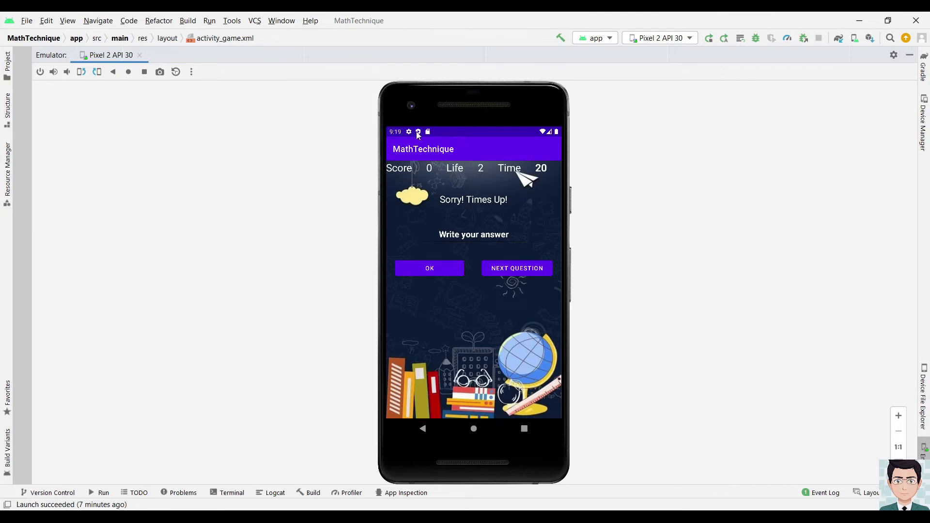
mouse_move(435, 157)
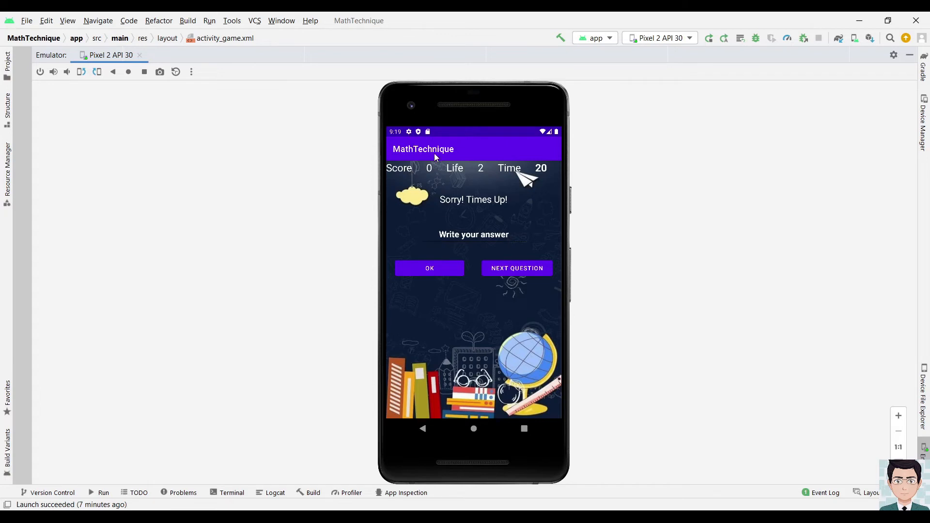
mouse_move(399, 243)
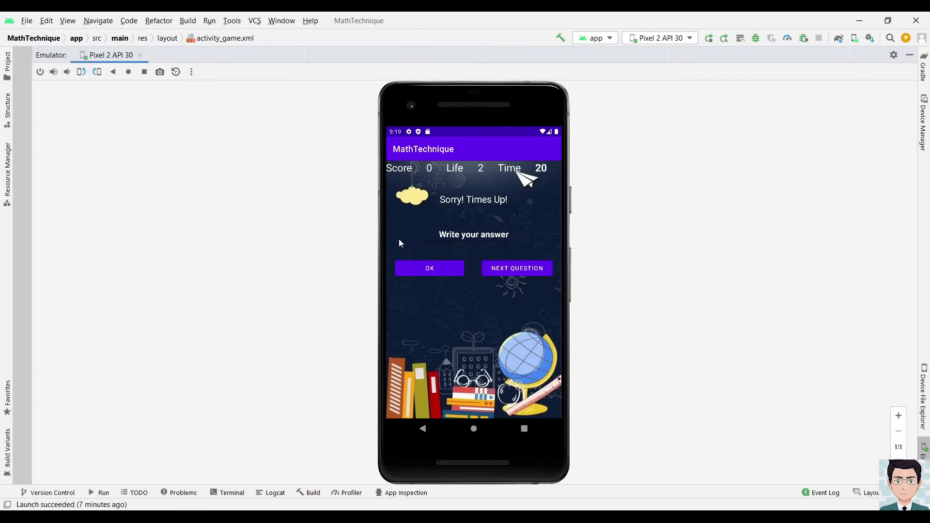
mouse_move(481, 200)
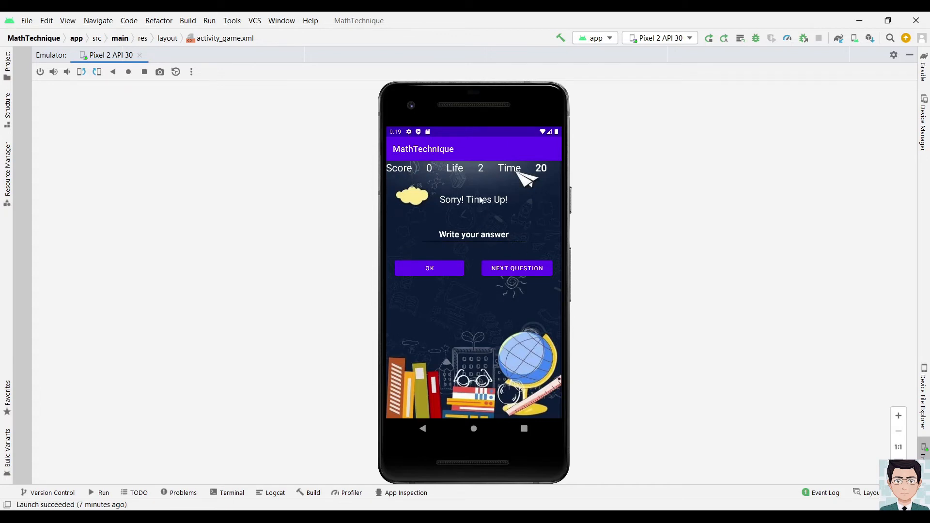
mouse_move(523, 271)
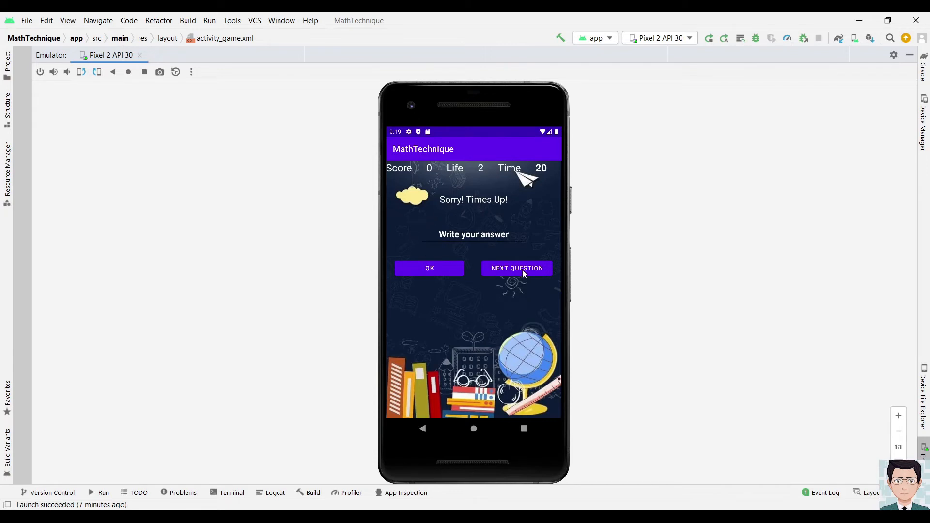
Skip through two more subtraction questions, letting both time out until Life is 0
left_click(517, 268)
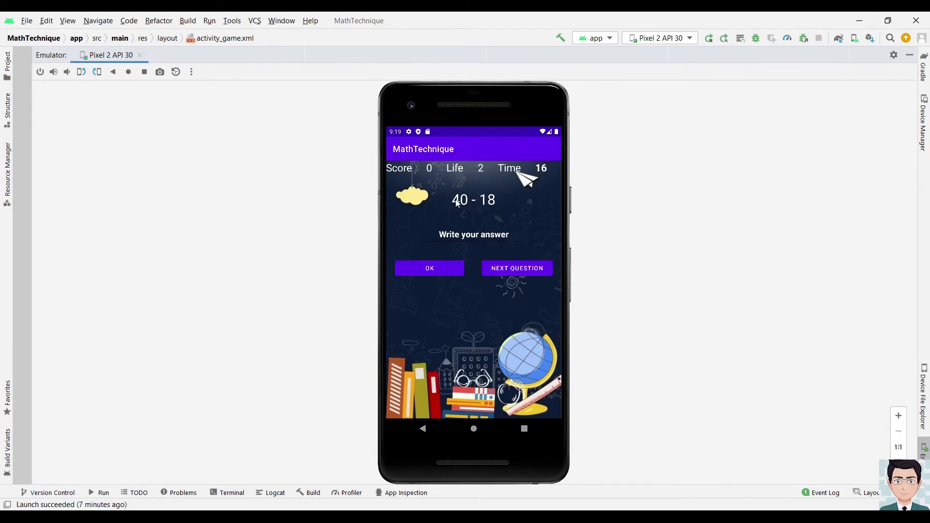
mouse_move(481, 257)
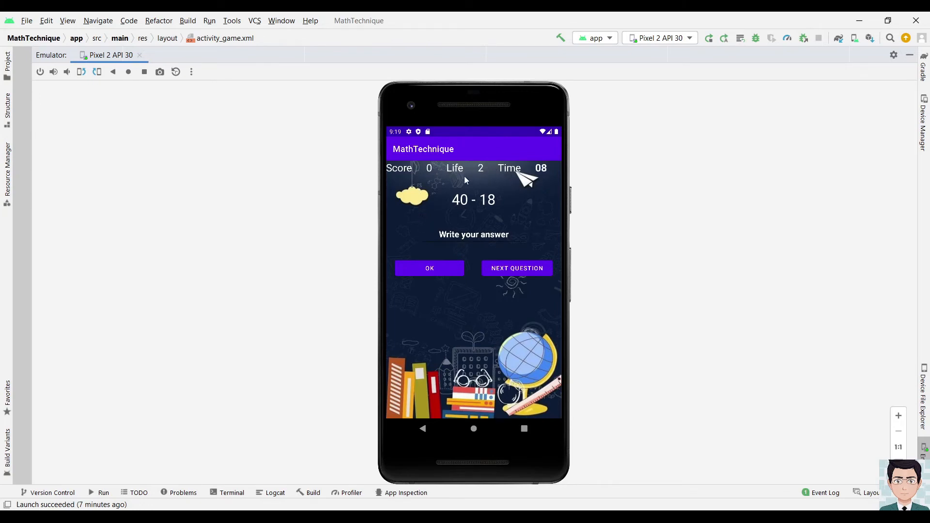
mouse_move(496, 224)
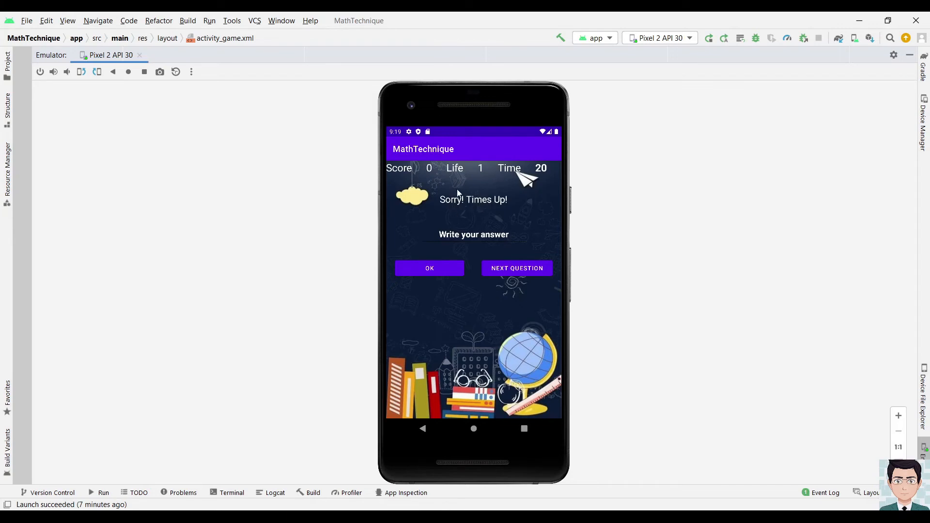
mouse_move(508, 274)
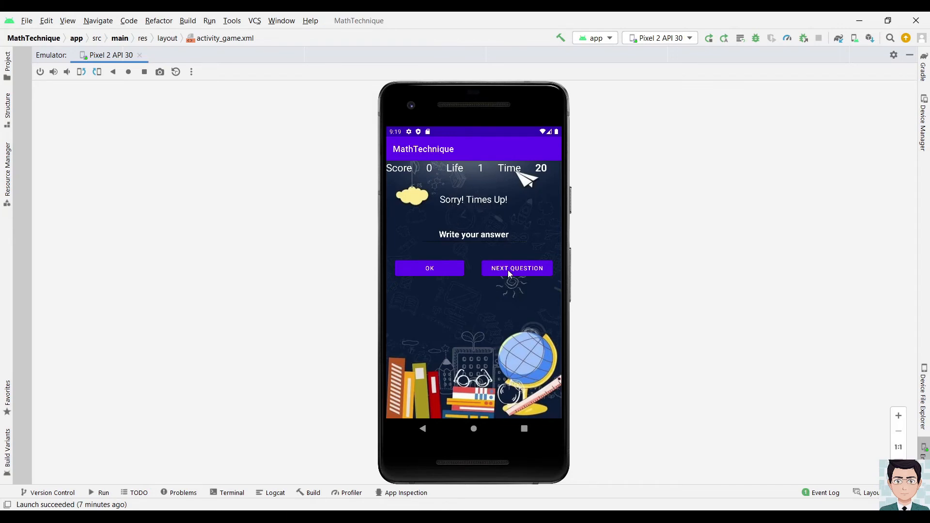
left_click(517, 268)
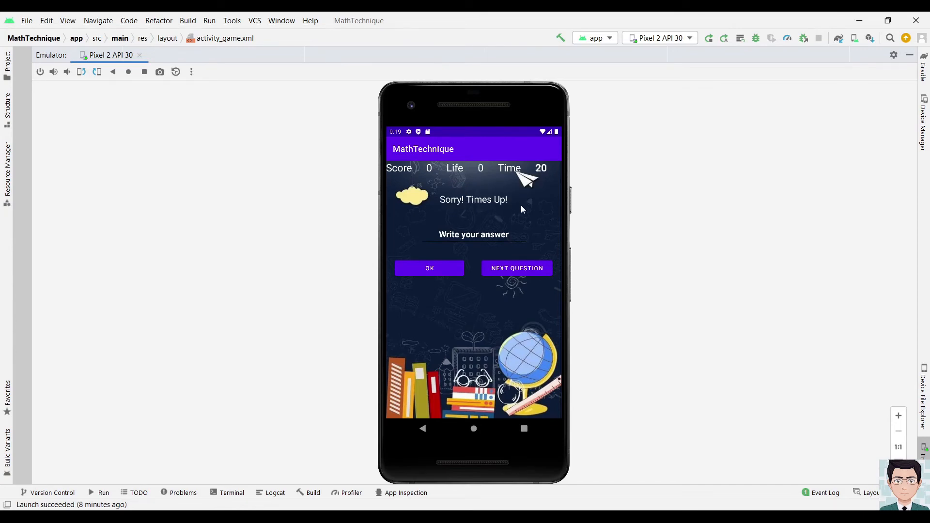
mouse_move(513, 203)
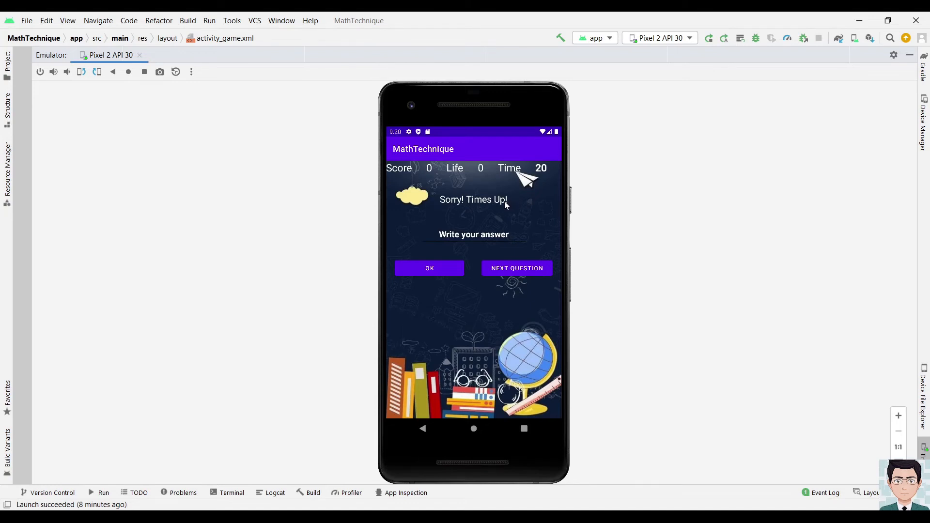
mouse_move(503, 224)
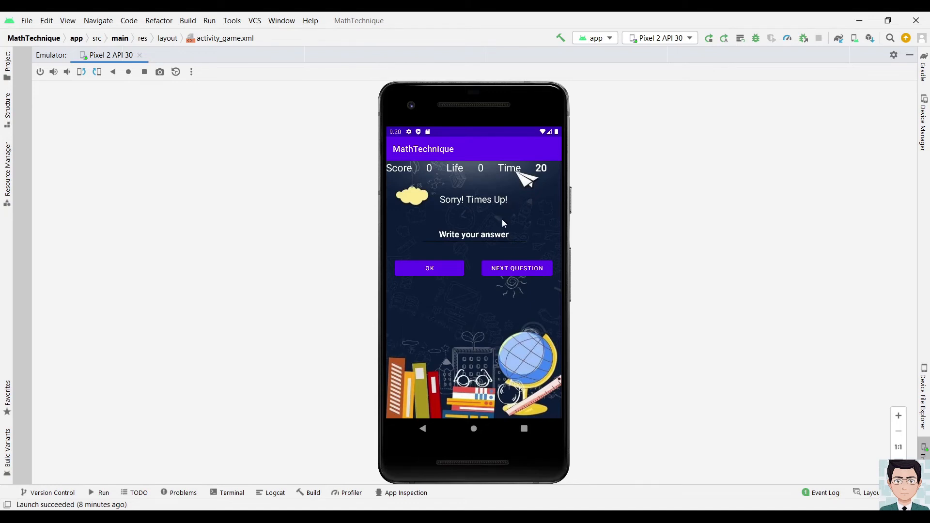
mouse_move(434, 209)
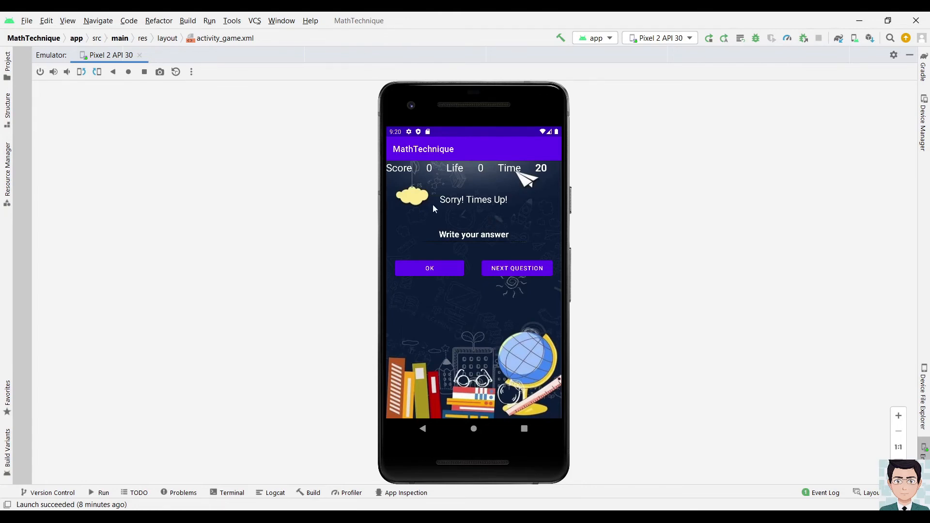
mouse_move(510, 202)
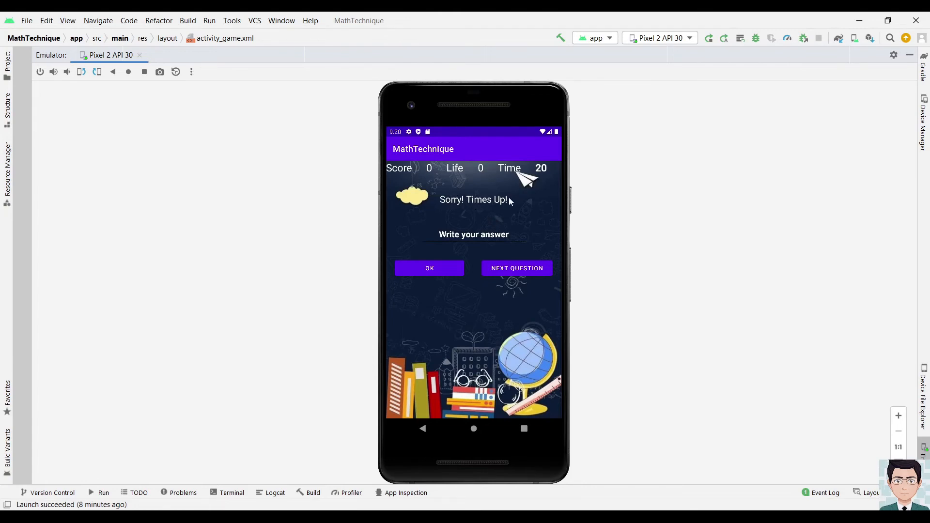
mouse_move(467, 201)
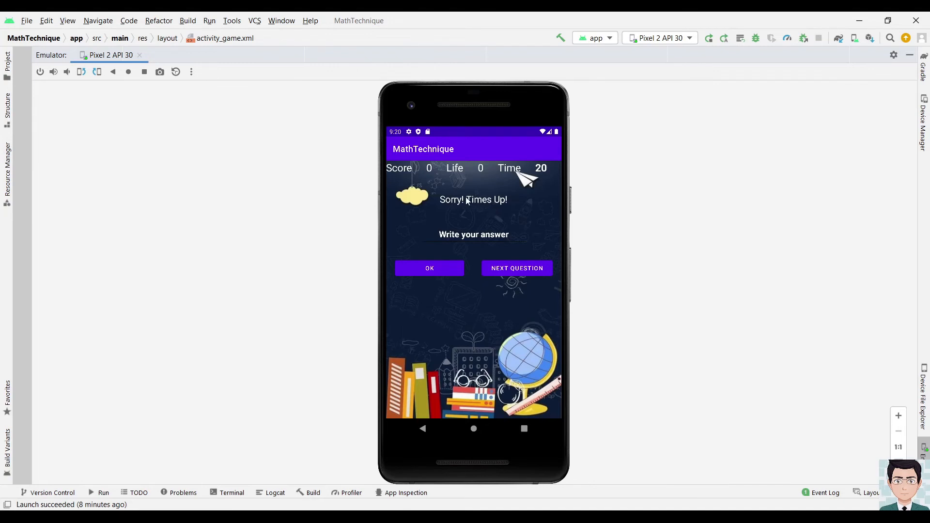
mouse_move(433, 200)
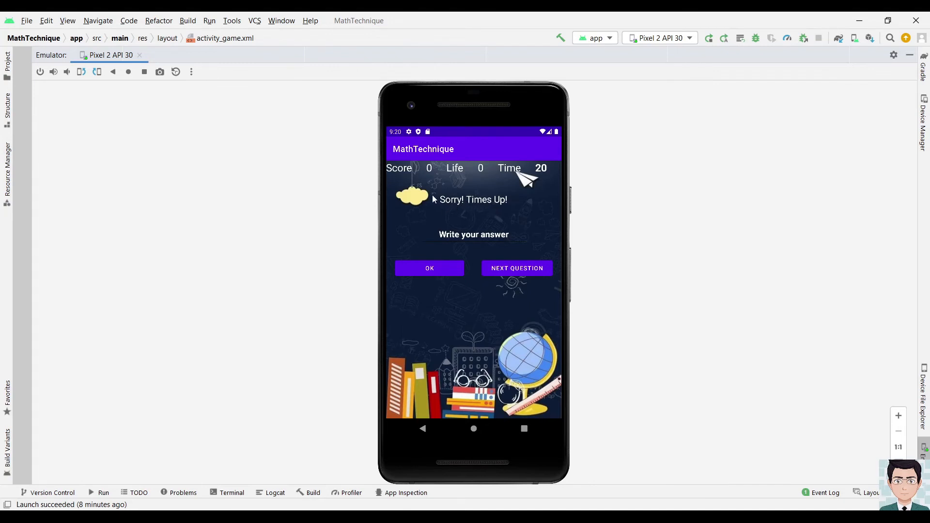
mouse_move(451, 209)
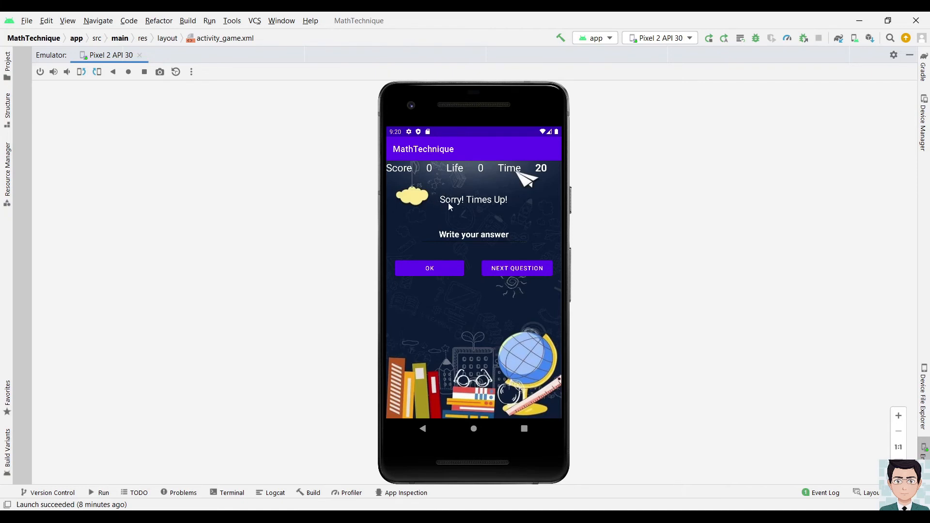
mouse_move(540, 262)
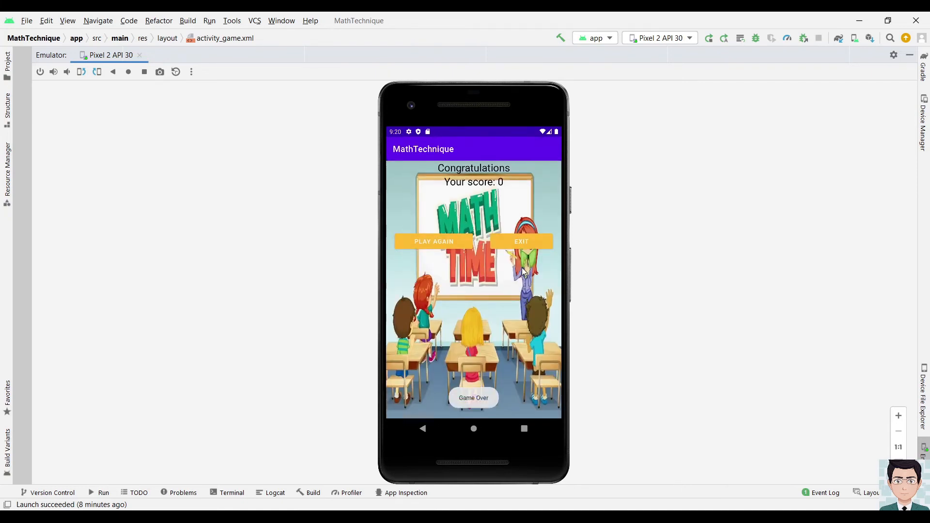
mouse_move(507, 291)
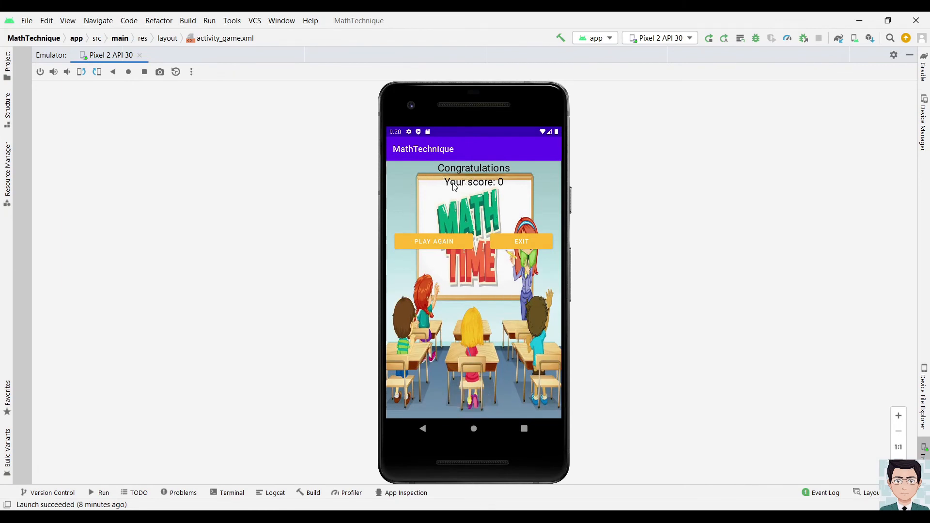
mouse_move(459, 165)
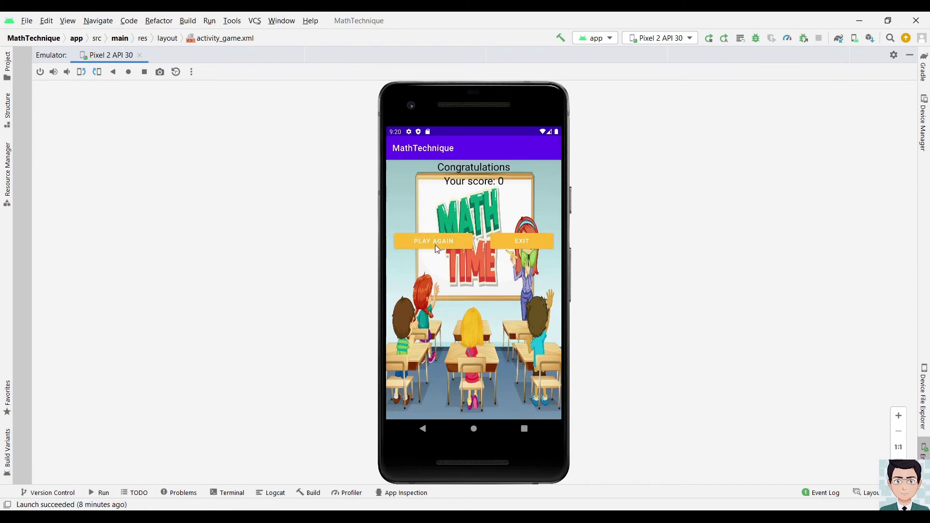
Choose PLAY AGAIN on the score-0 game-over screen to return to the mode menu
left_click(433, 240)
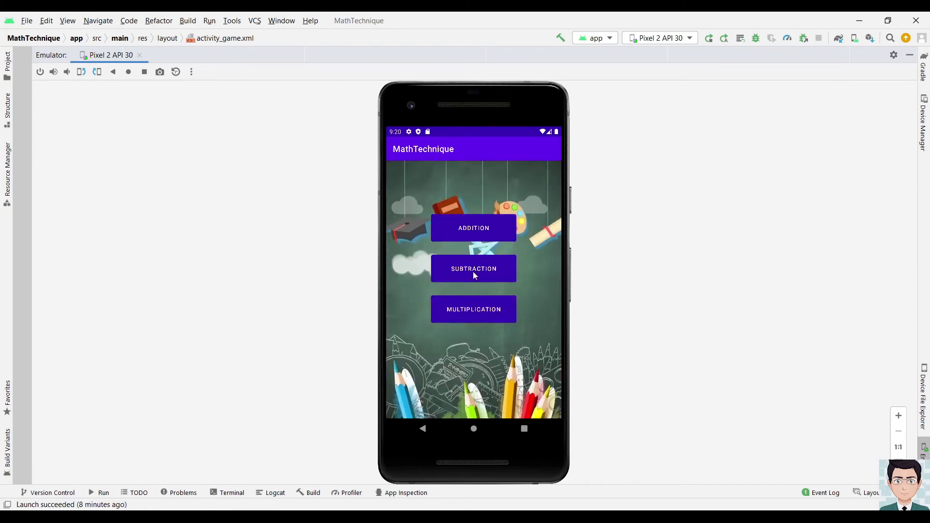
mouse_move(500, 324)
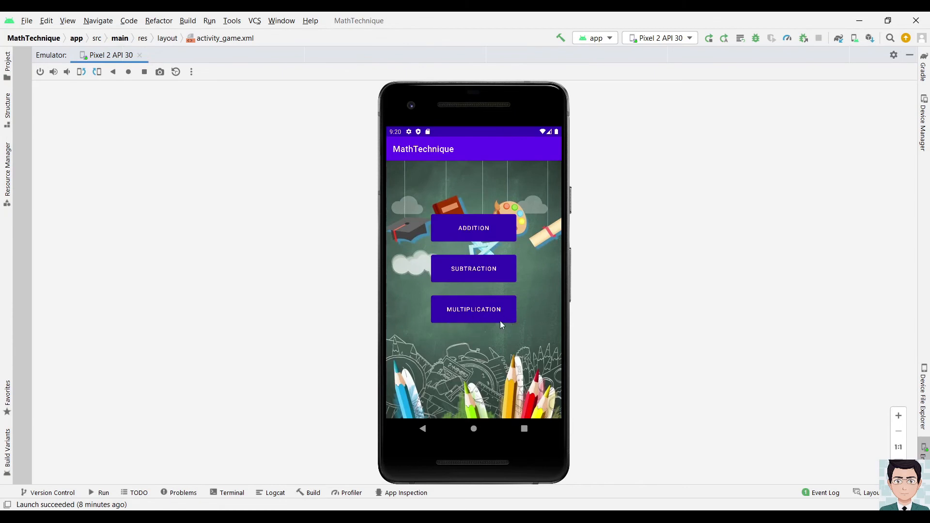
Start the multiplication quiz, let 86 x 93 time out, then advance to 71 x 98
left_click(474, 309)
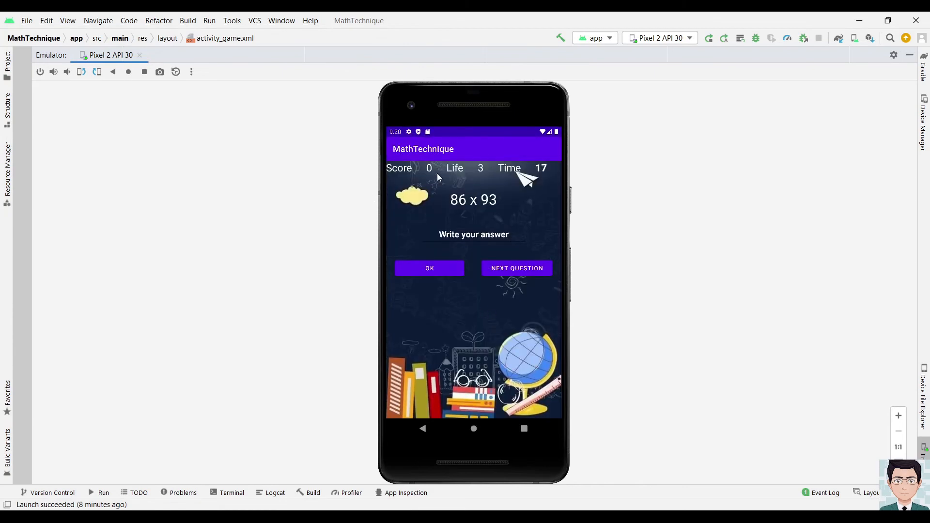
mouse_move(475, 222)
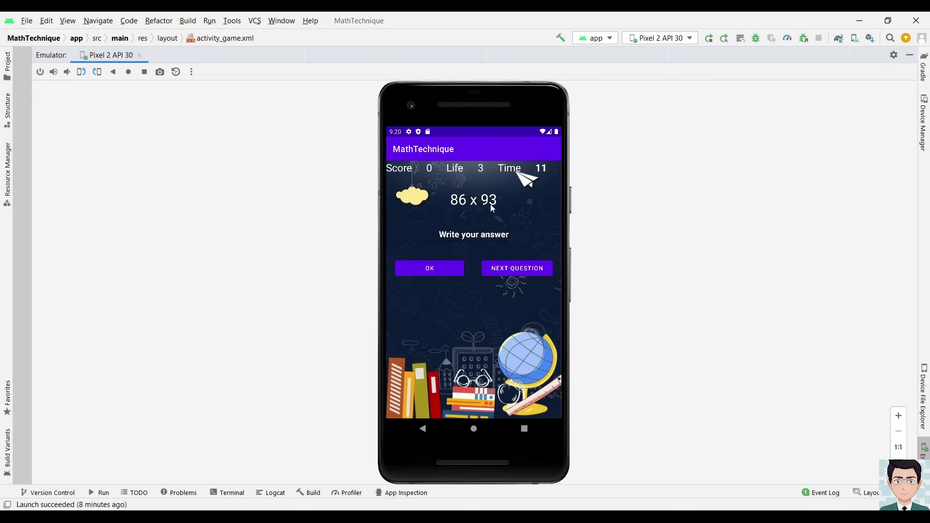
mouse_move(463, 219)
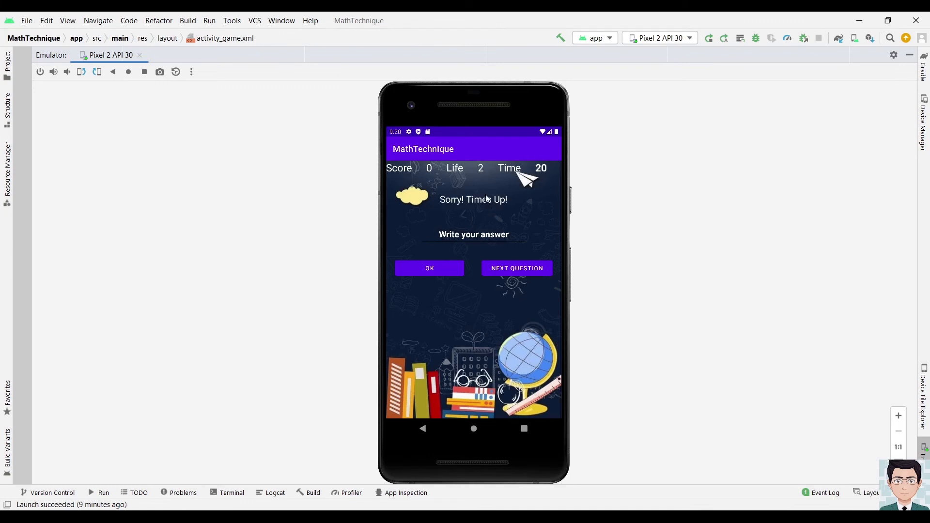
mouse_move(471, 206)
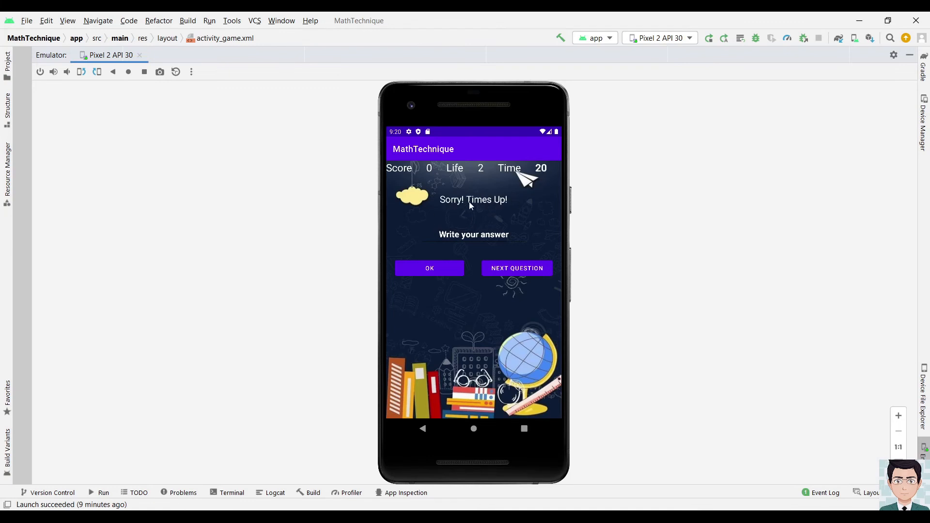
mouse_move(458, 212)
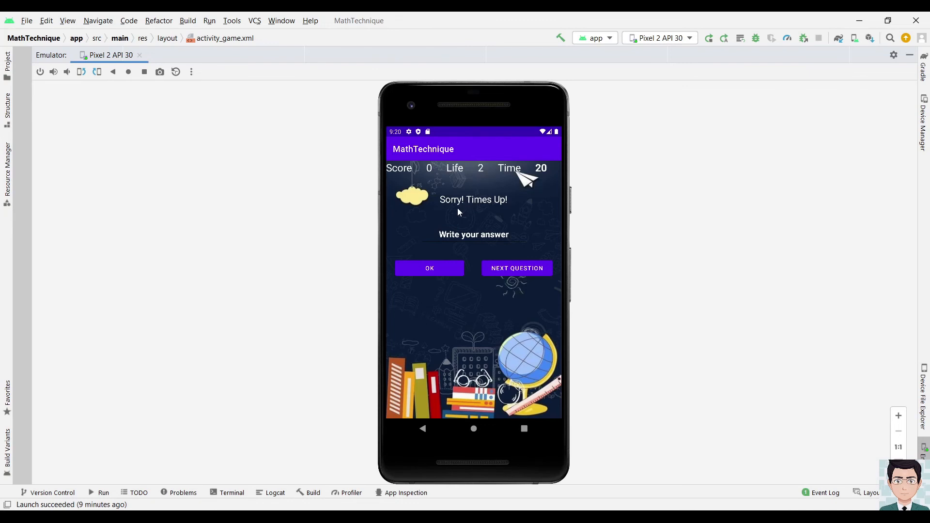
left_click(516, 267)
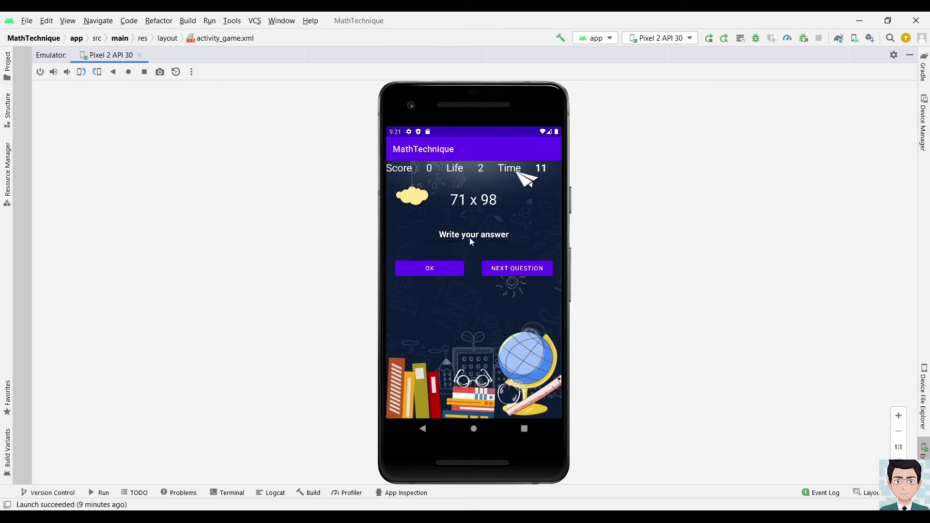
Answer 71 x 98 with 6958, scoring 10 points
left_click(474, 235)
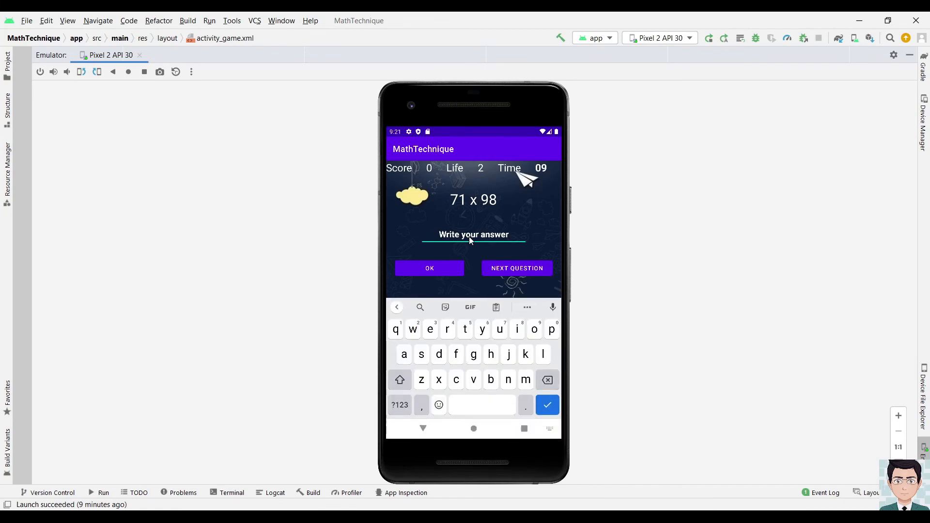
type("8")
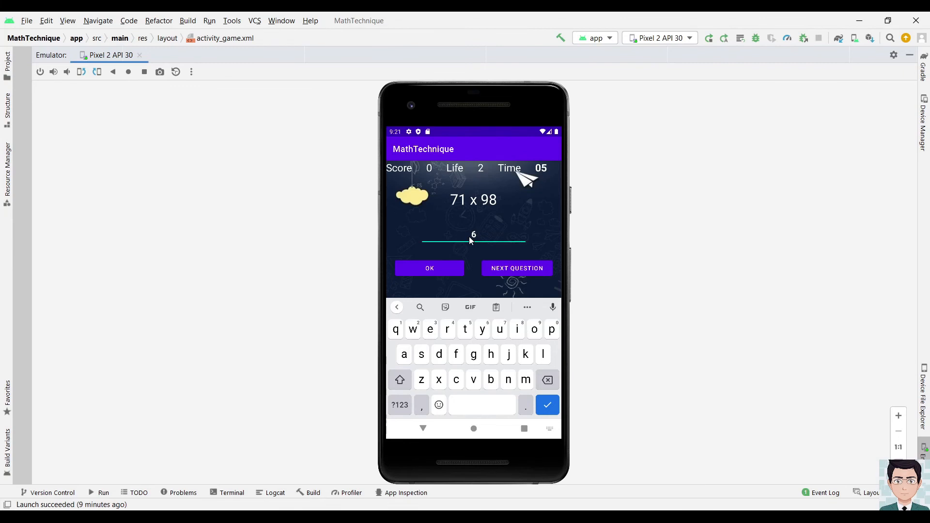
type("95")
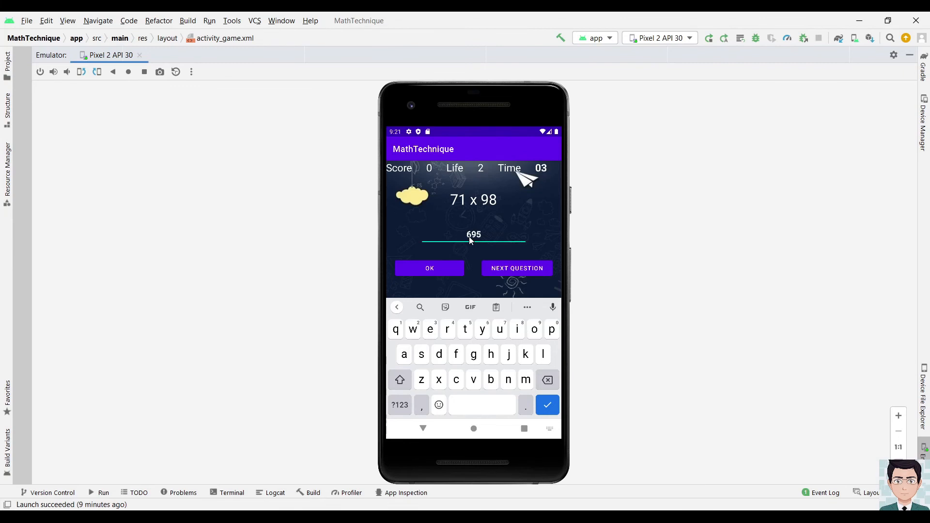
type("8")
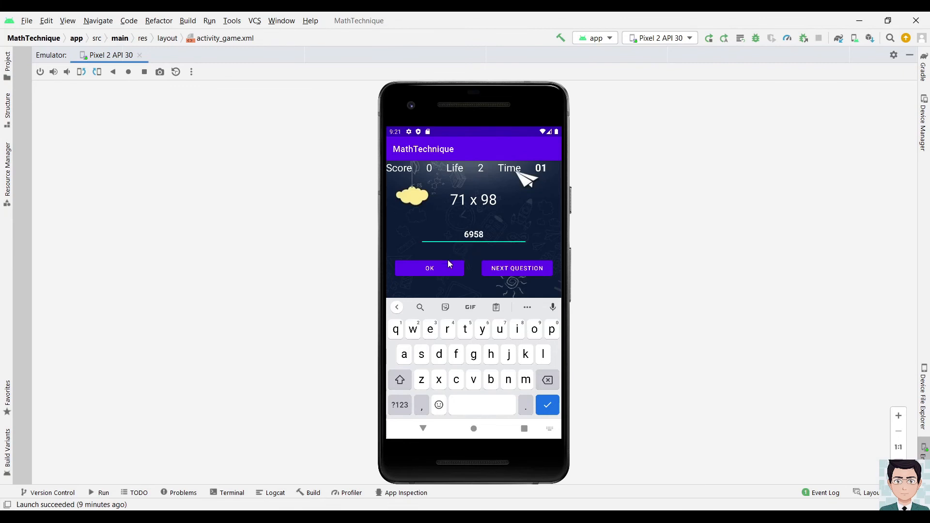
left_click(430, 268)
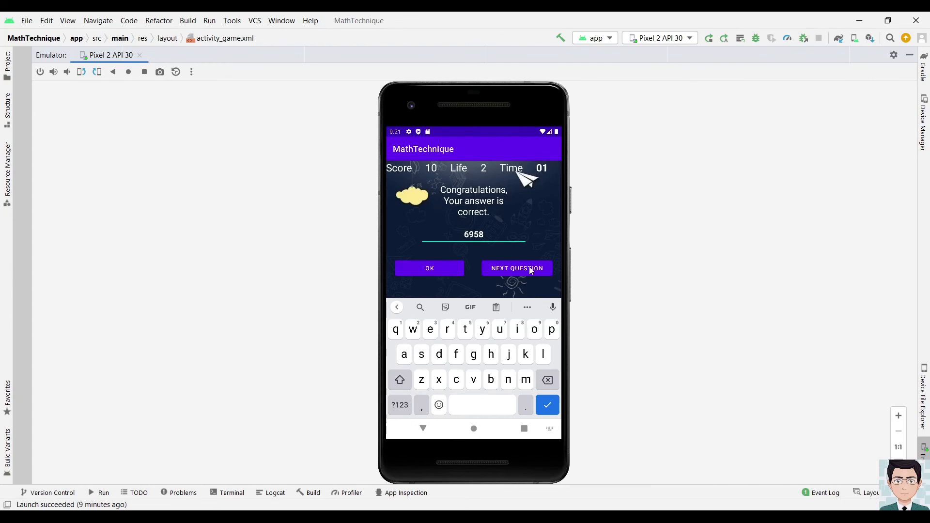
Submit a wrong answer 8 for 50 x 88, losing a life, then skip 54 x 42
left_click(516, 268)
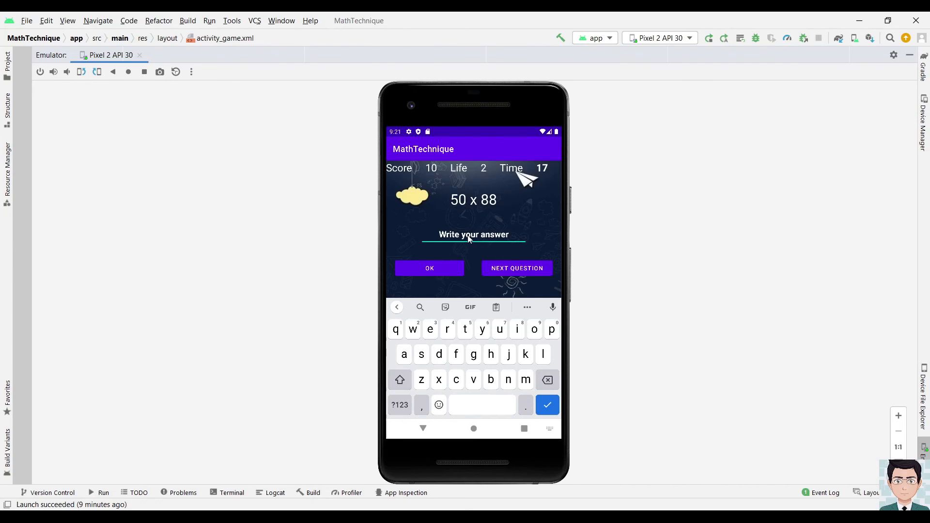
type("8")
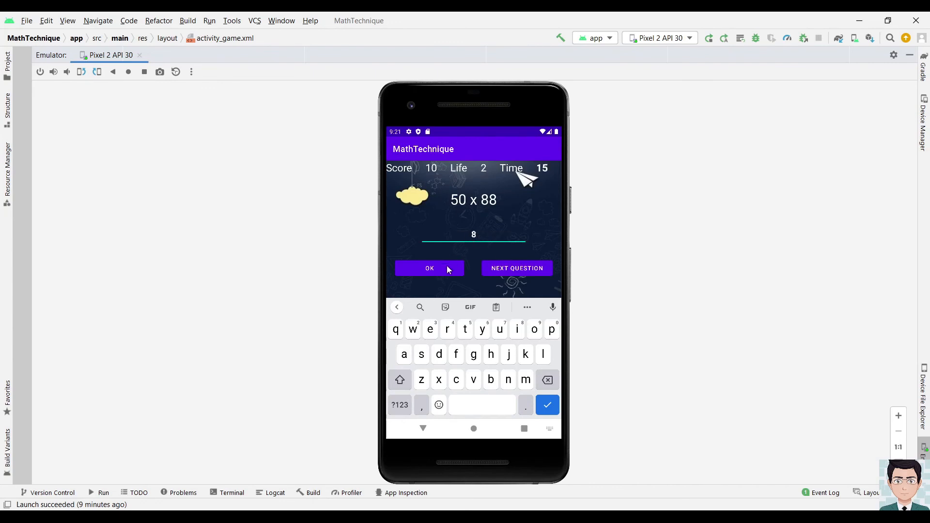
left_click(429, 268)
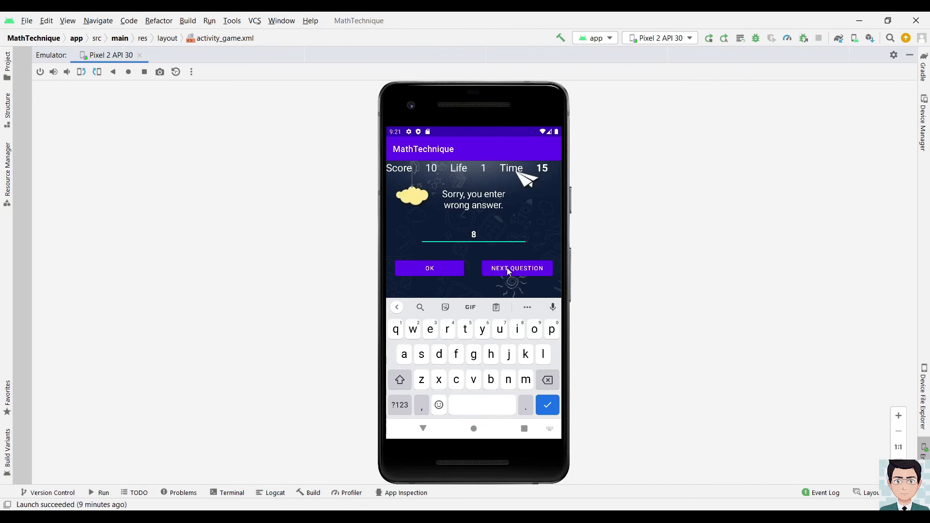
left_click(515, 267)
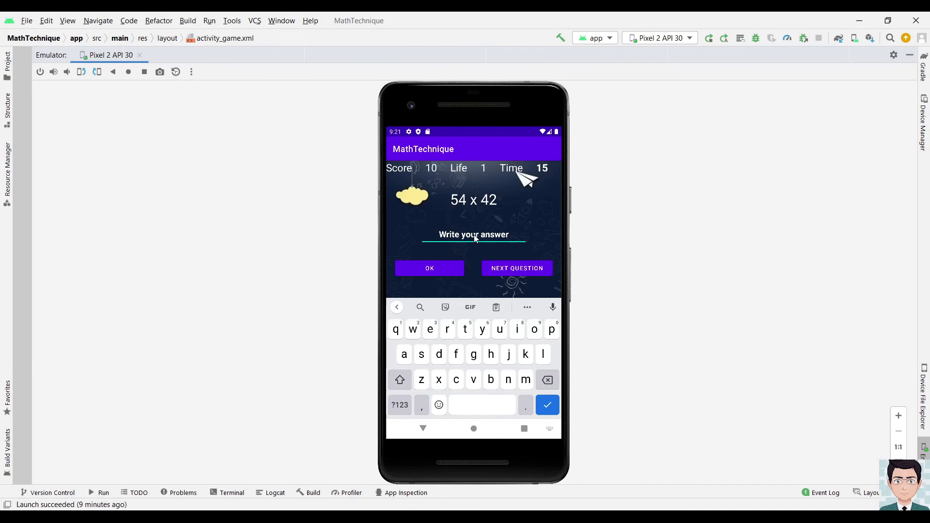
type("8")
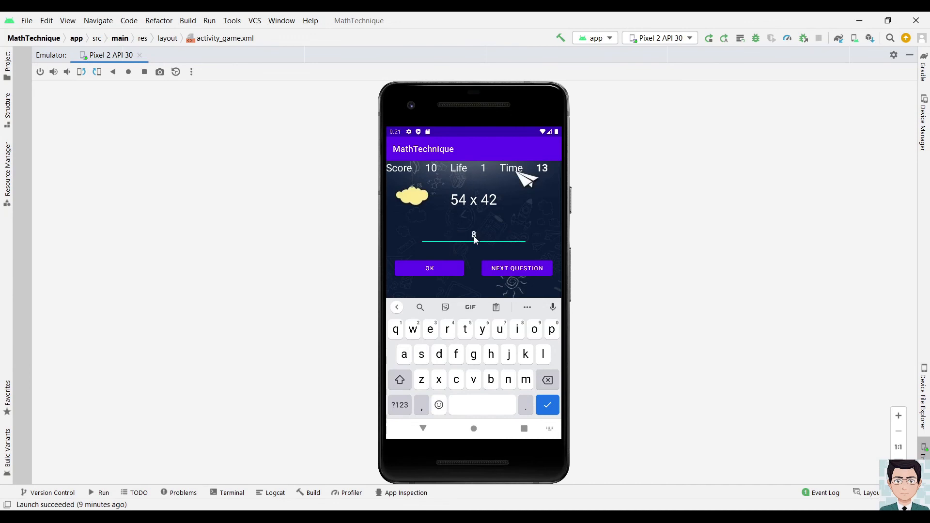
left_click(516, 268)
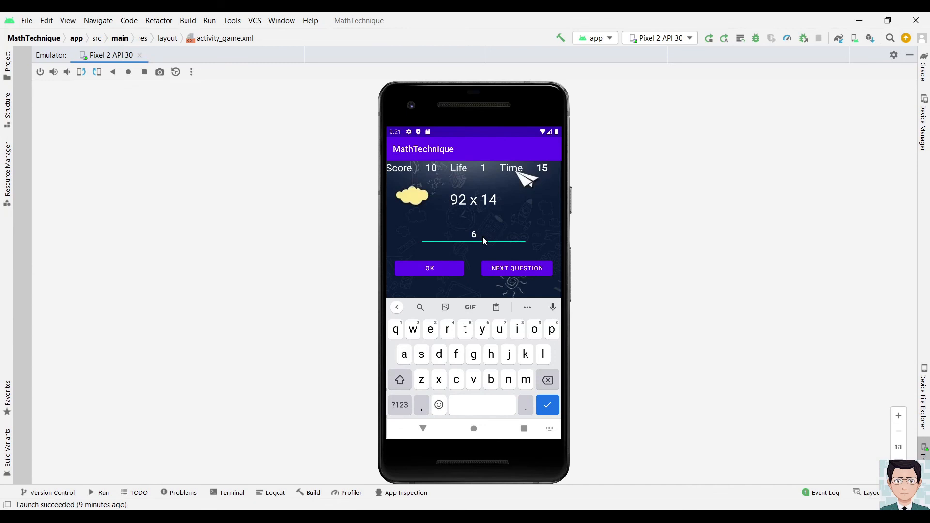
Submit the answer for 92 x 14, ending the game with a final score of 10
left_click(430, 268)
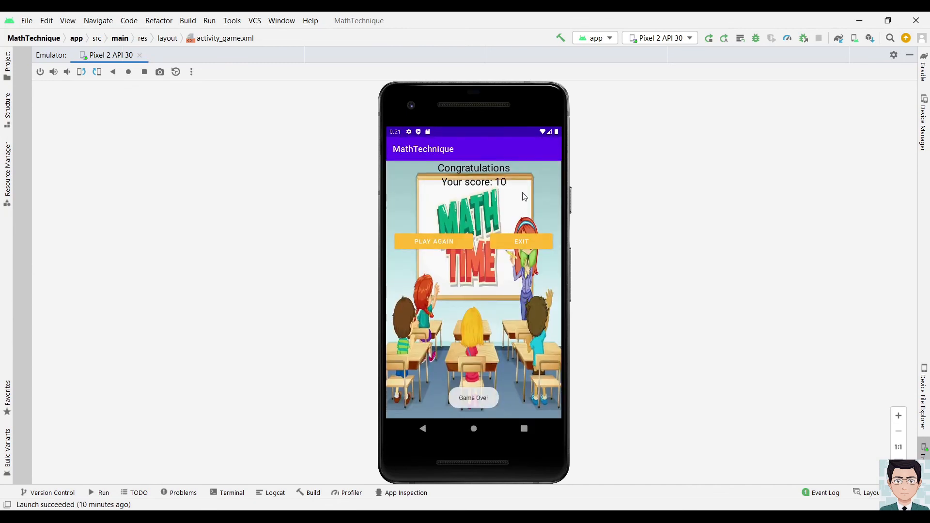
mouse_move(473, 172)
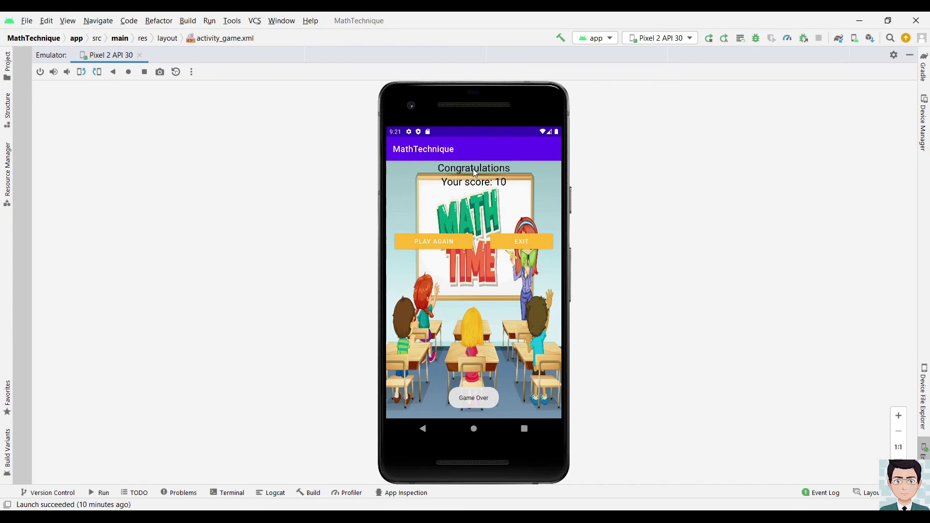
mouse_move(449, 331)
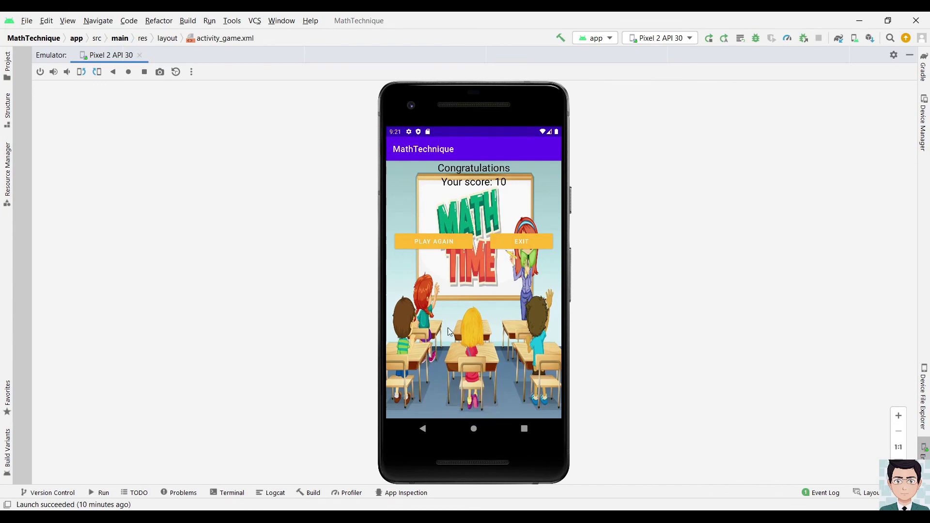
mouse_move(512, 281)
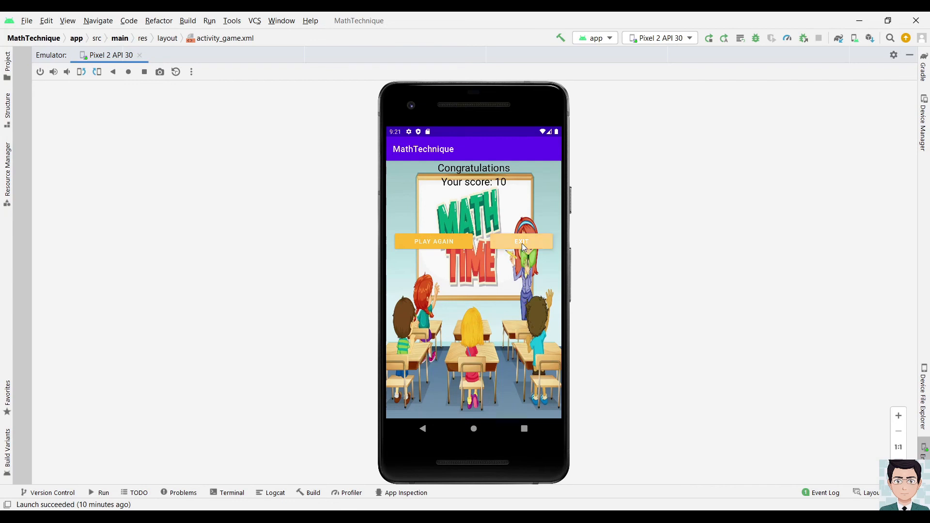
Exit MathTechnique from the Congratulations screen and relaunch it from the app drawer
left_click(521, 241)
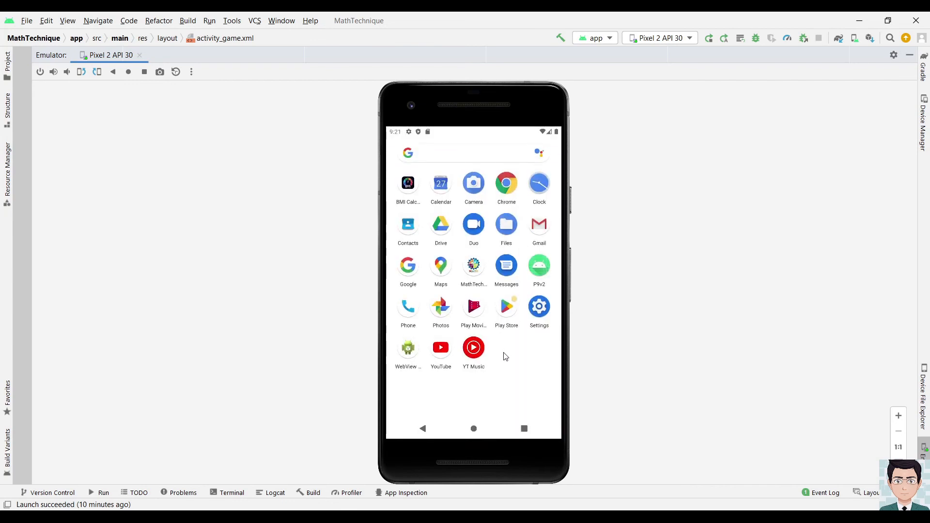
left_click(473, 265)
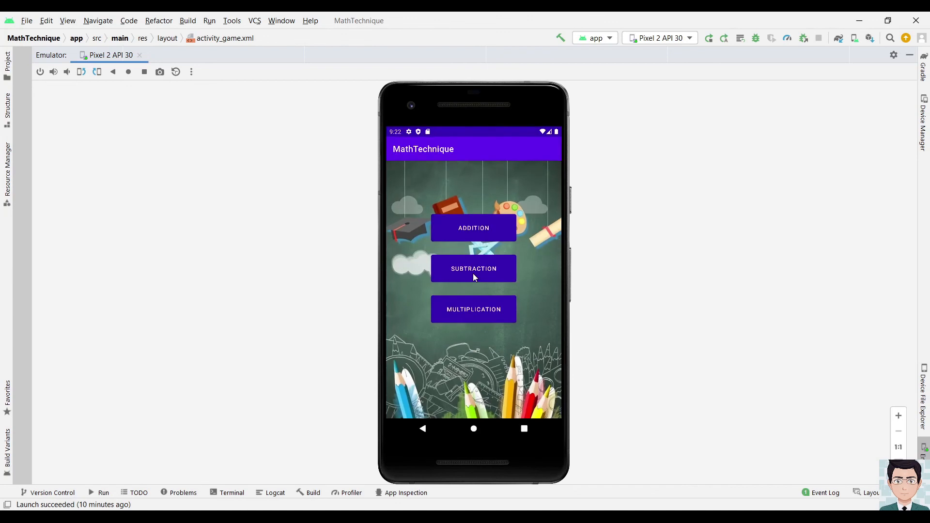
mouse_move(540, 380)
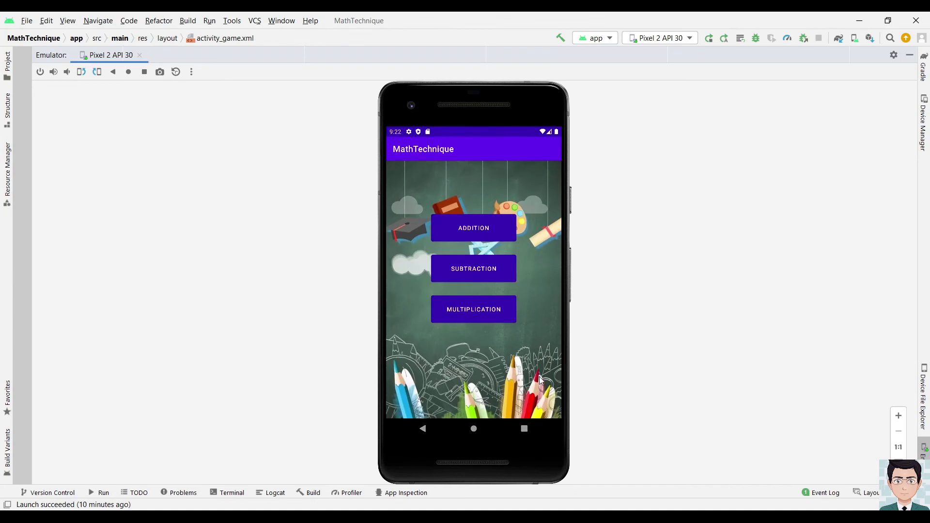